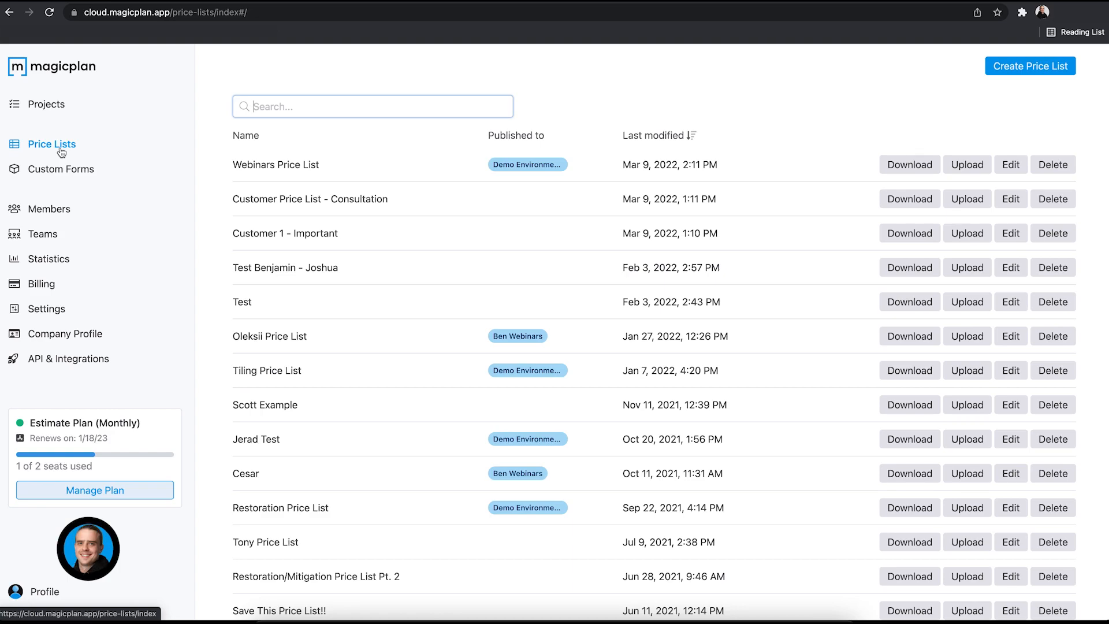
mouse_move(1011, 164)
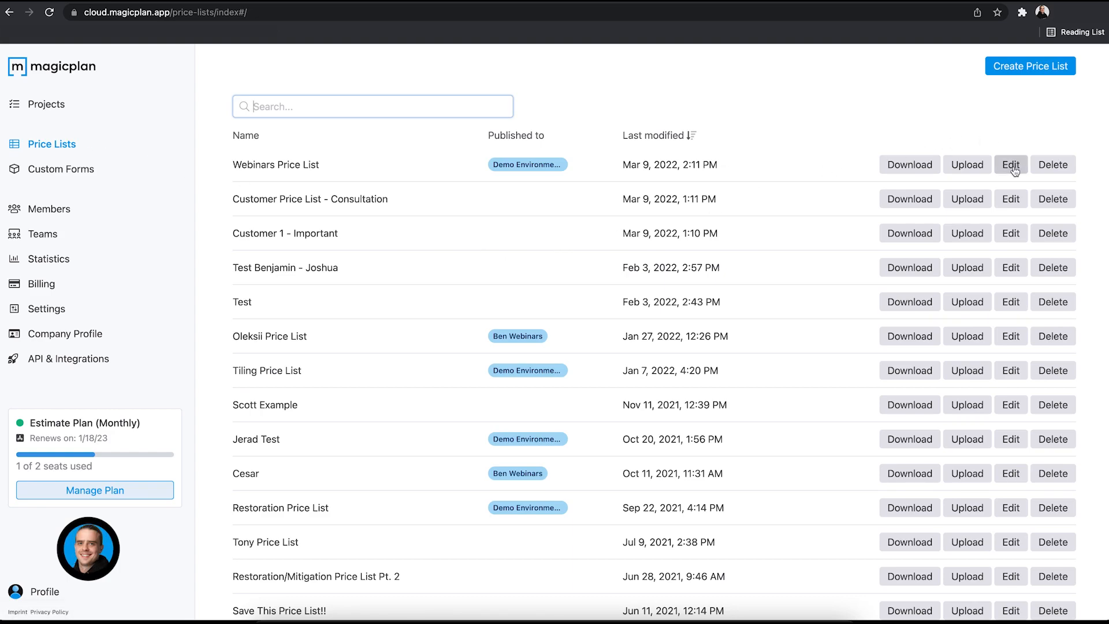
Step: Open the Webinars Price List in flat list view and scan its item columns
click(1011, 164)
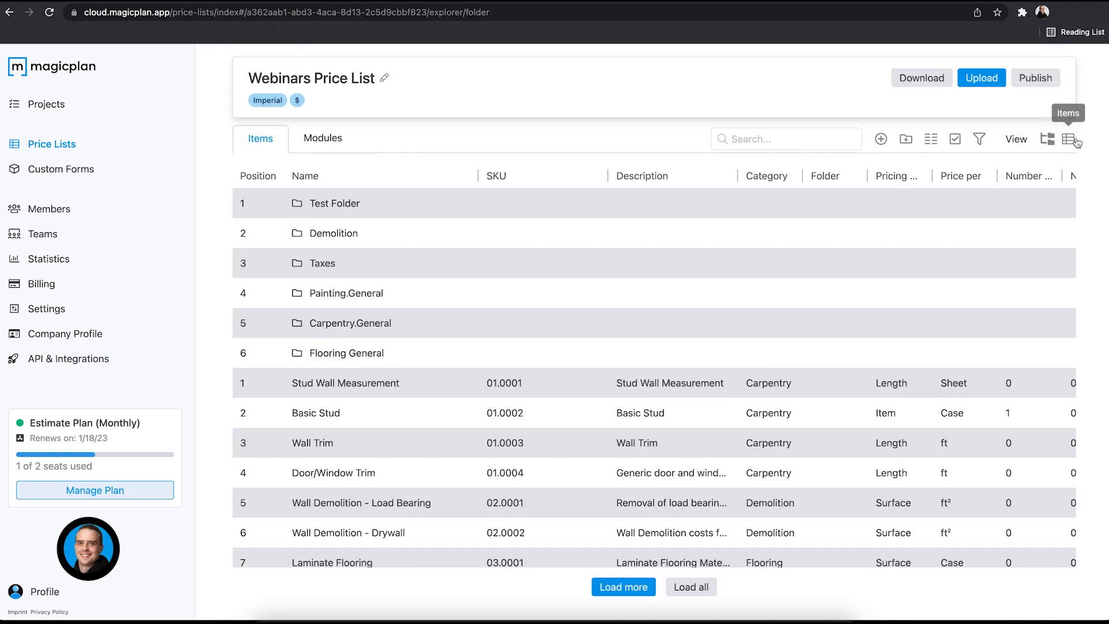
click(1069, 139)
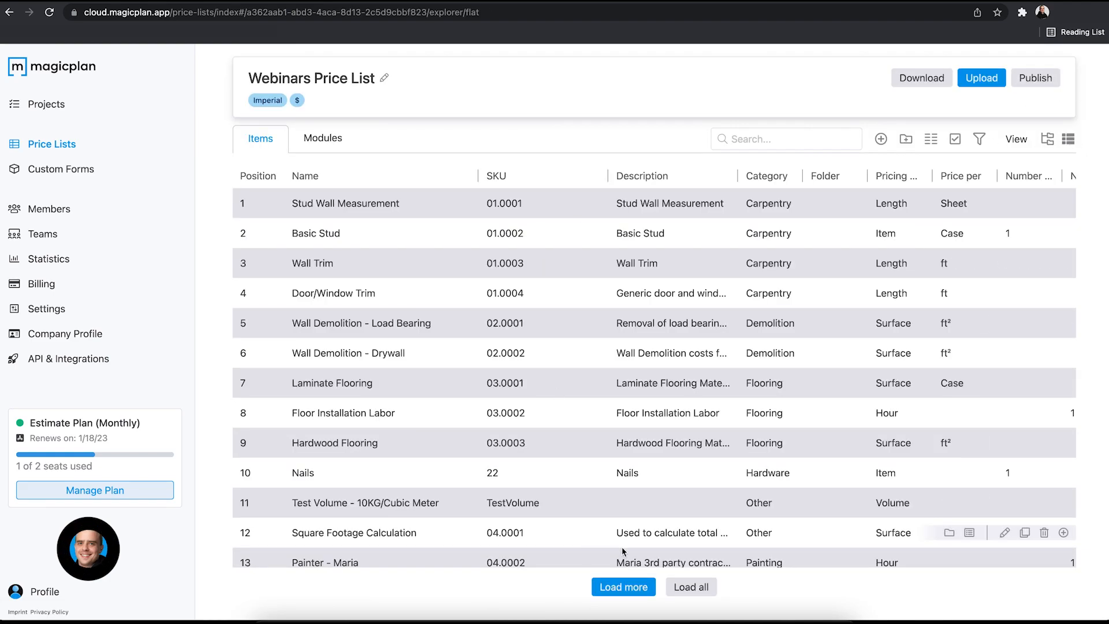
mouse_move(374, 323)
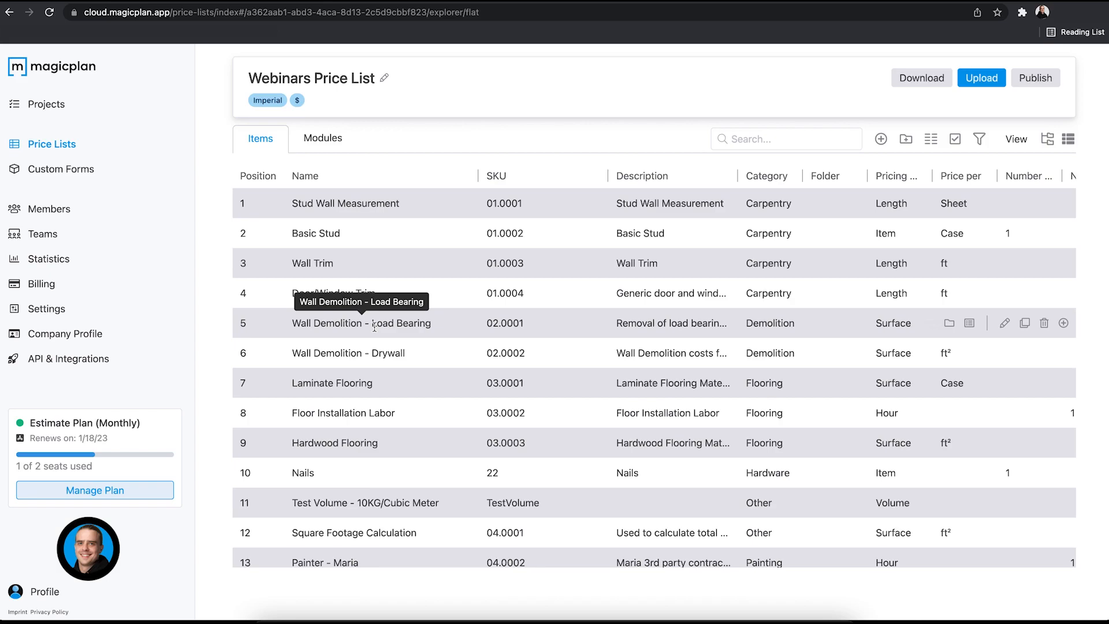
scroll(down, 3)
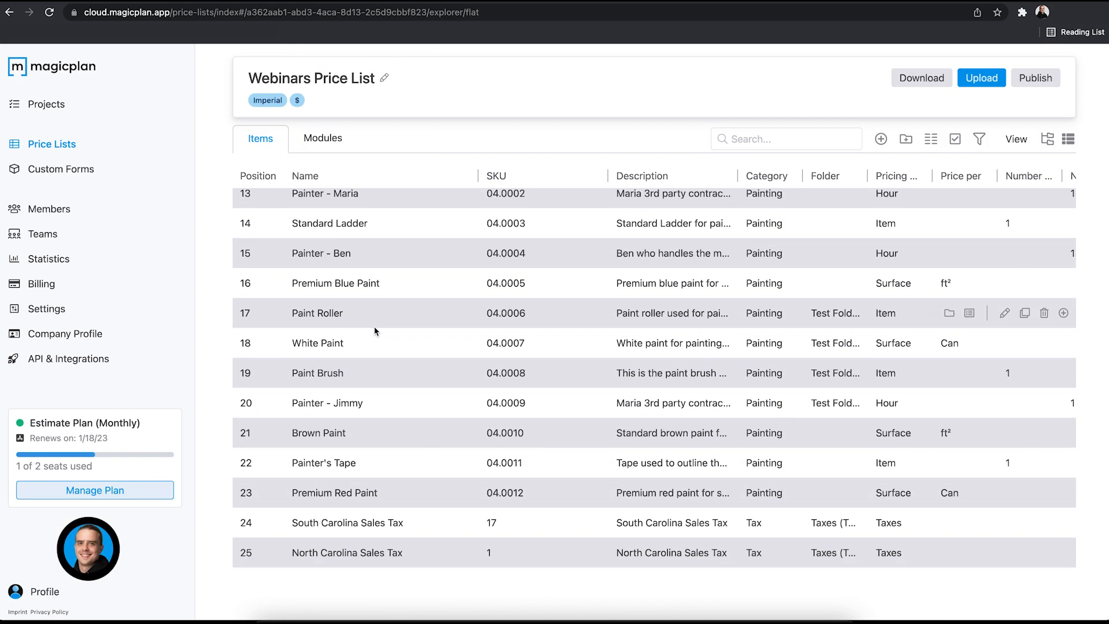
scroll(up, 3)
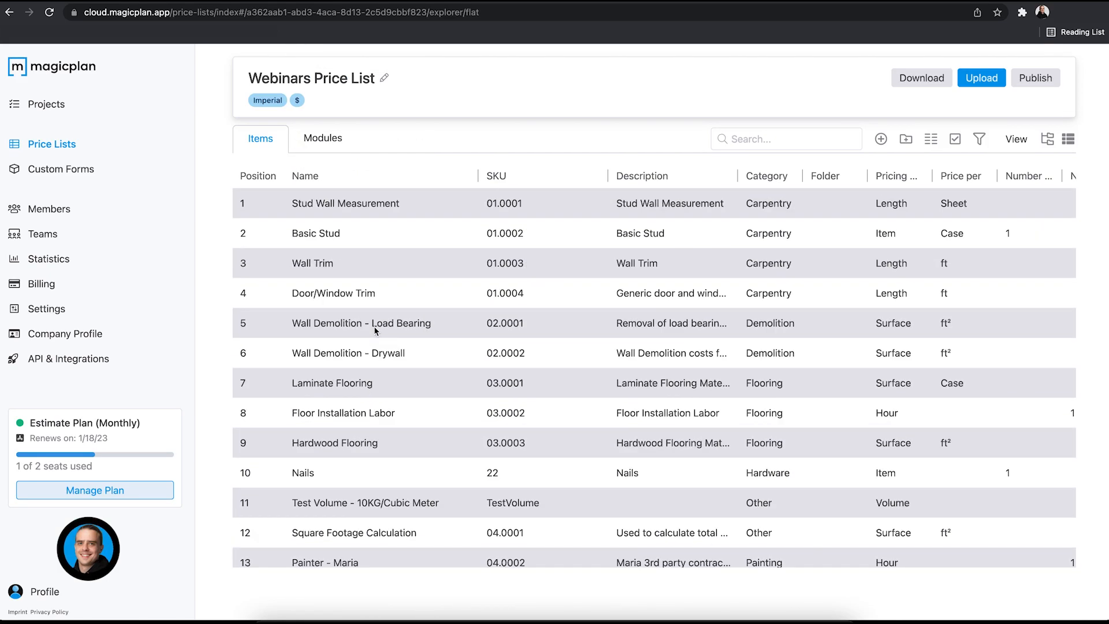
mouse_move(375, 328)
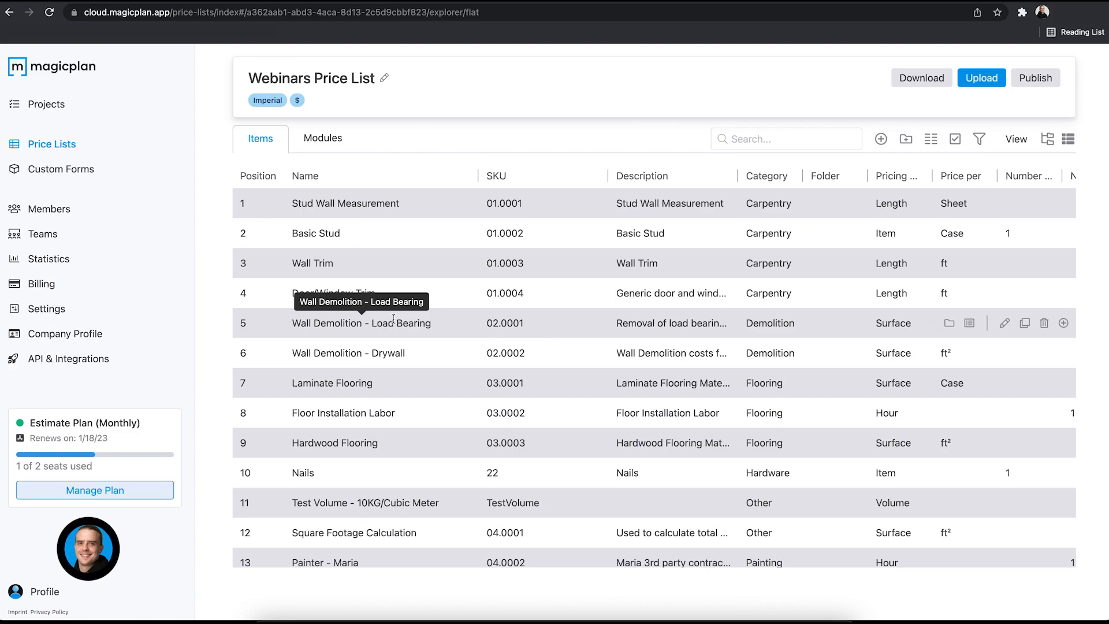
scroll(right, 3)
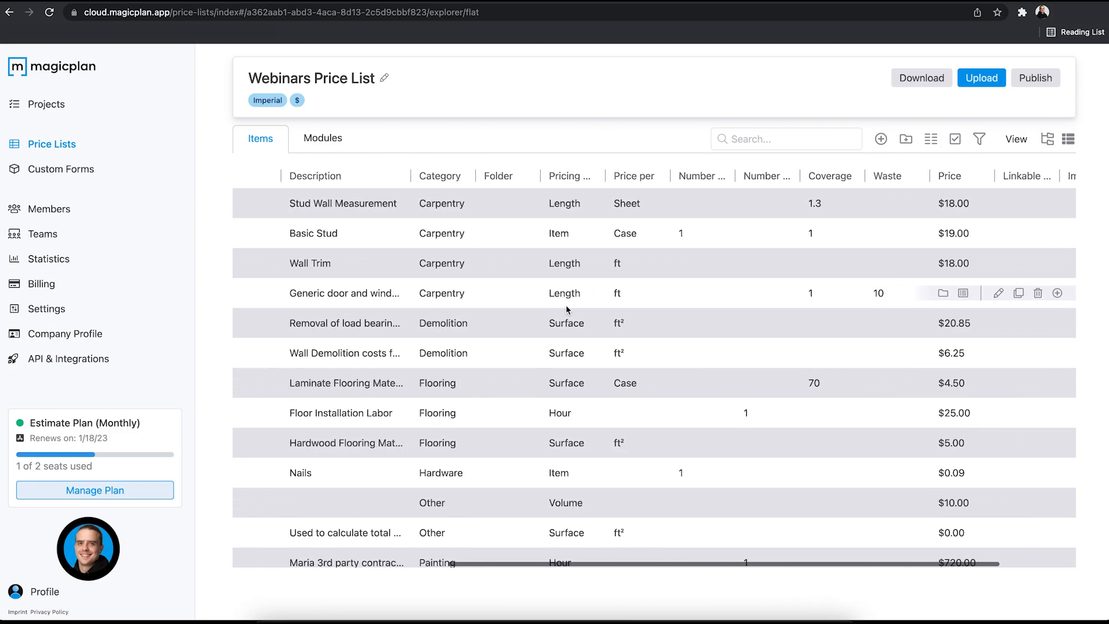
scroll(right, 3)
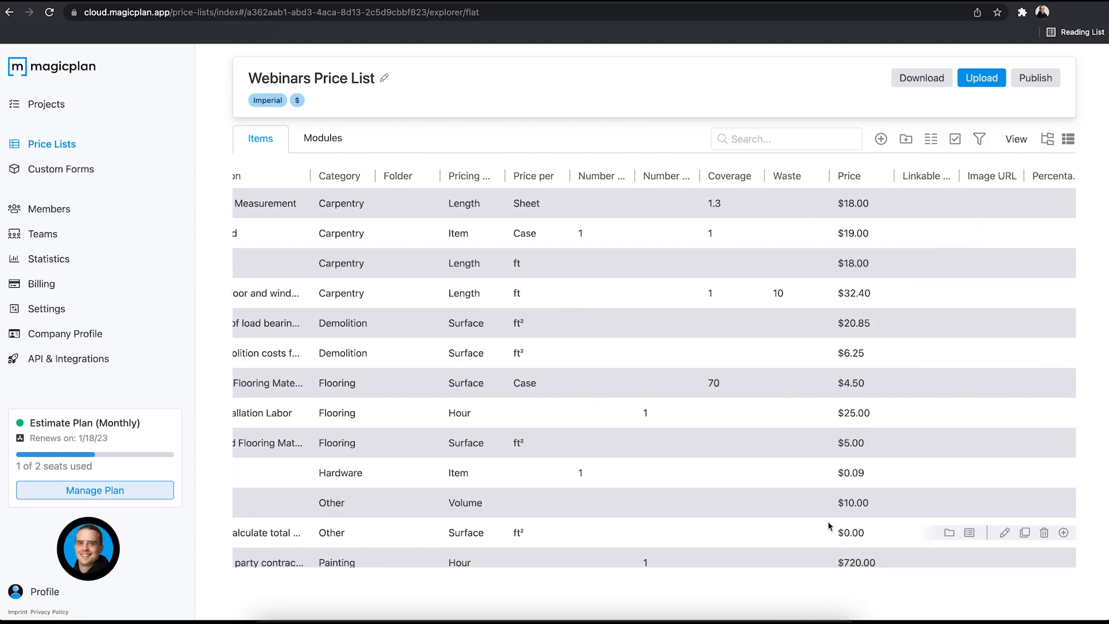
mouse_move(776, 286)
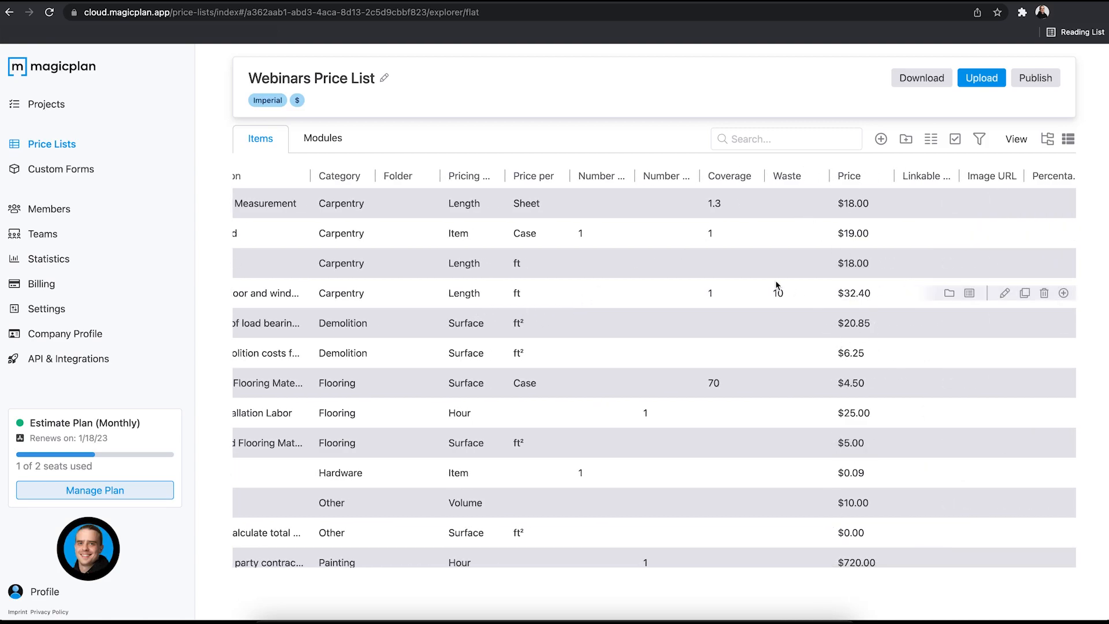
scroll(left, 3)
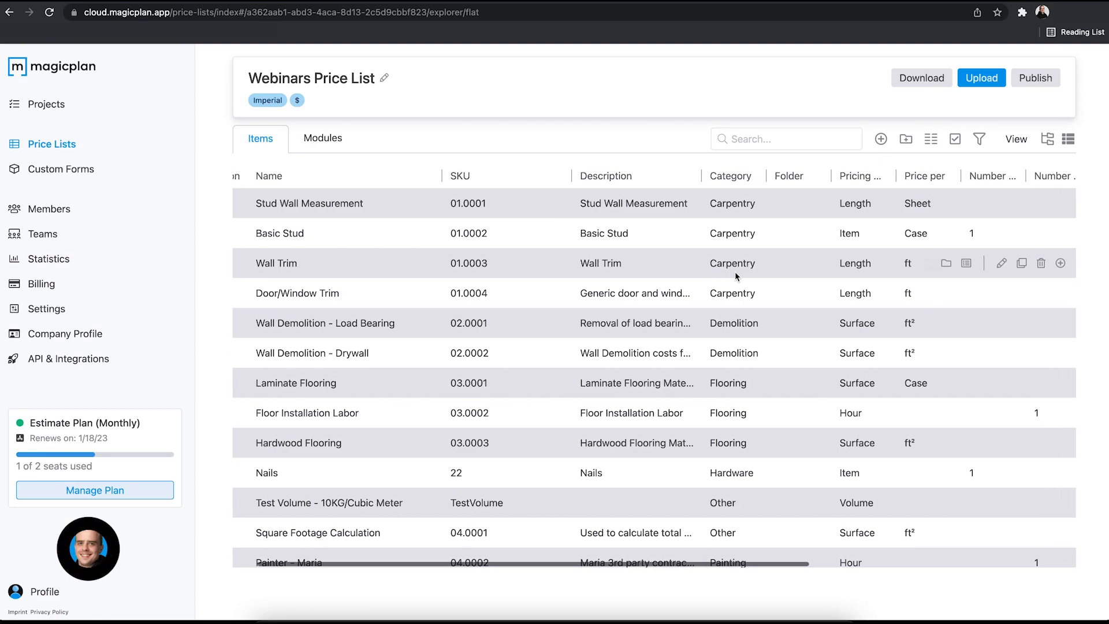
scroll(right, 3)
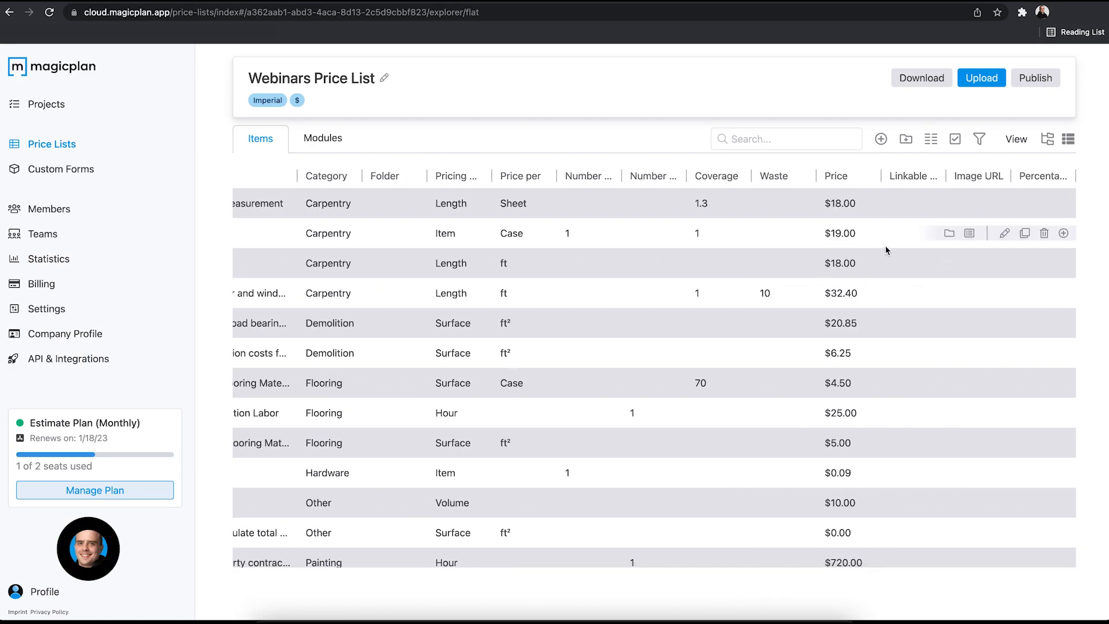
mouse_move(1004, 232)
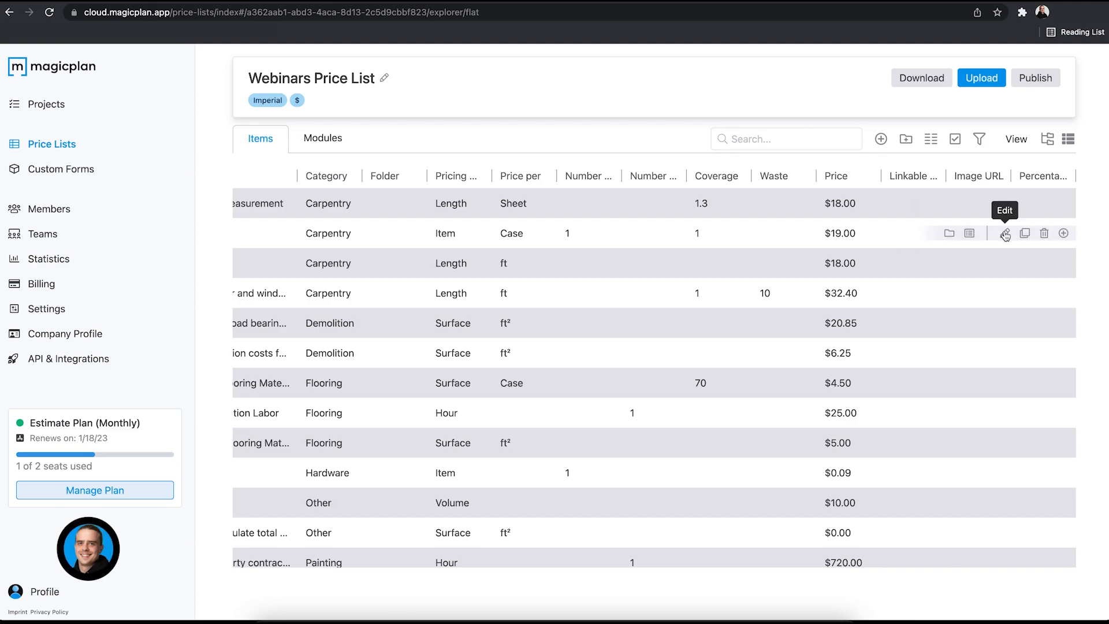
Step: Change the Basic Stud item's price from $19.00 to $20.00 and save it
click(1005, 233)
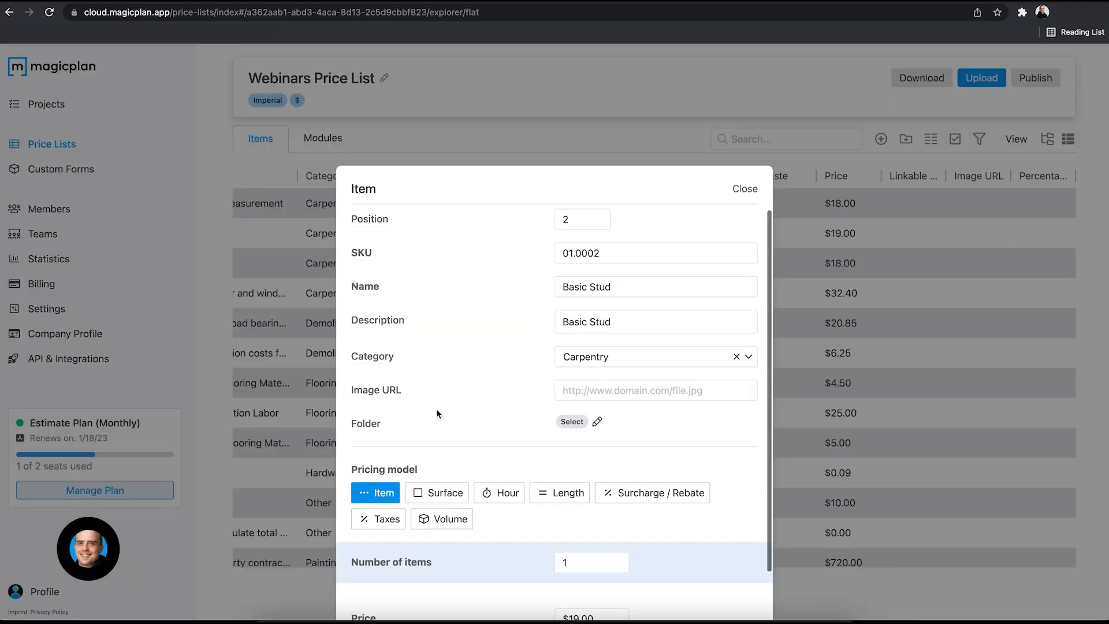
scroll(down, 3)
text(20)
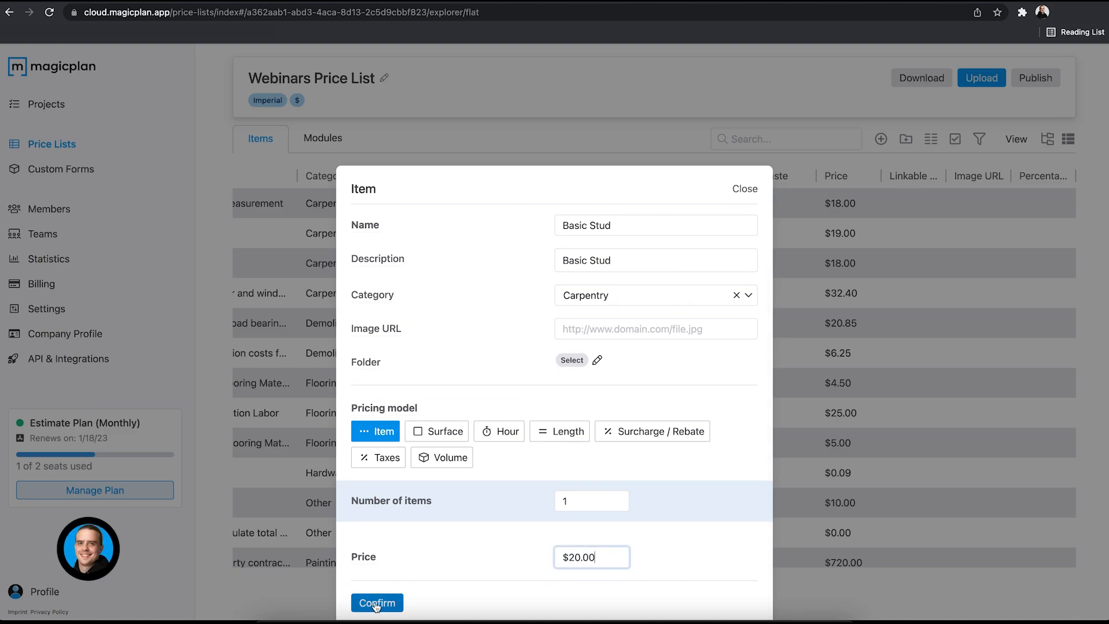
click(377, 603)
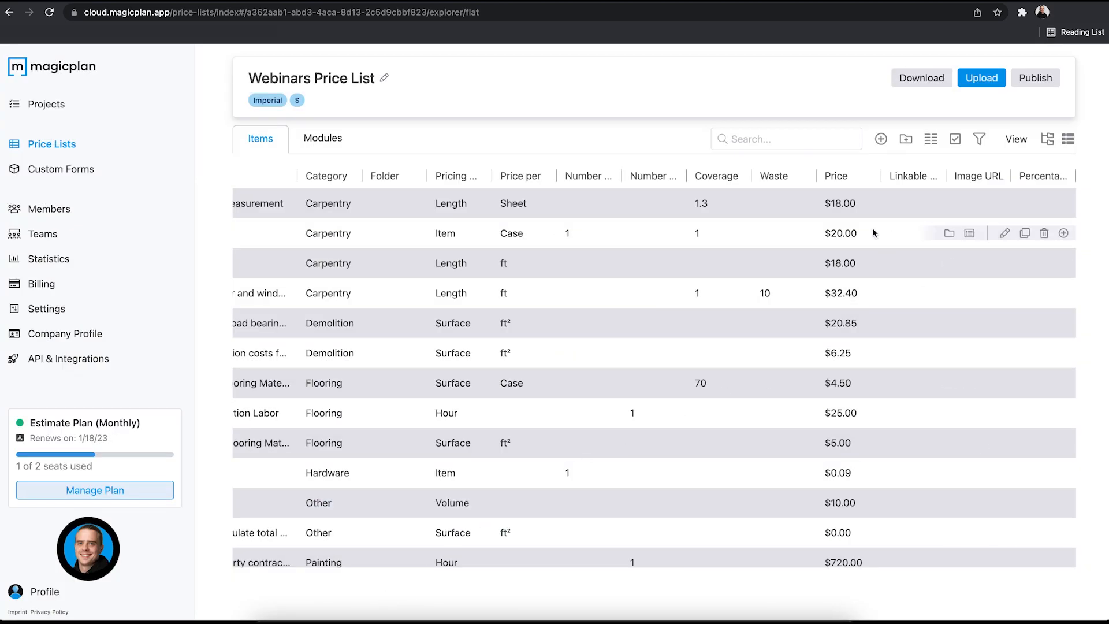
mouse_move(1000, 243)
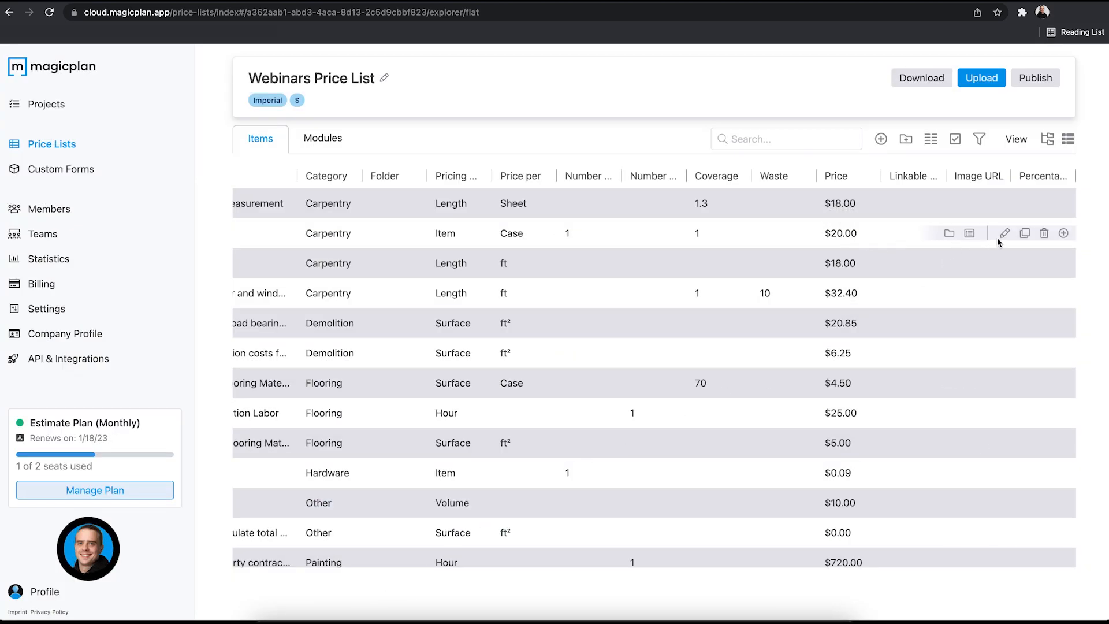
click(1004, 233)
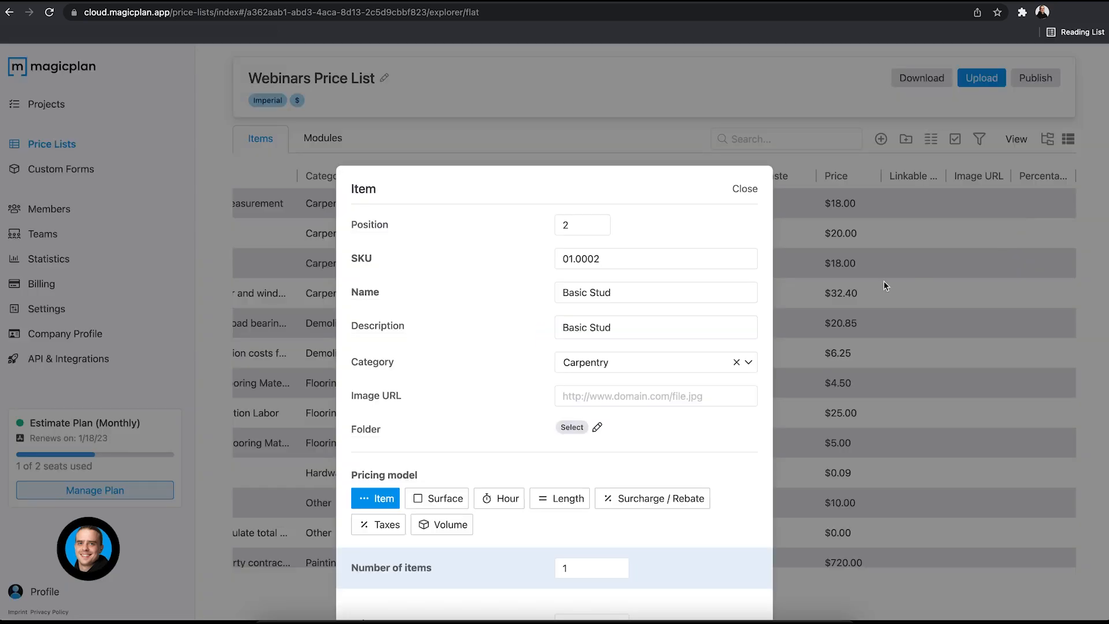
scroll(down, 3)
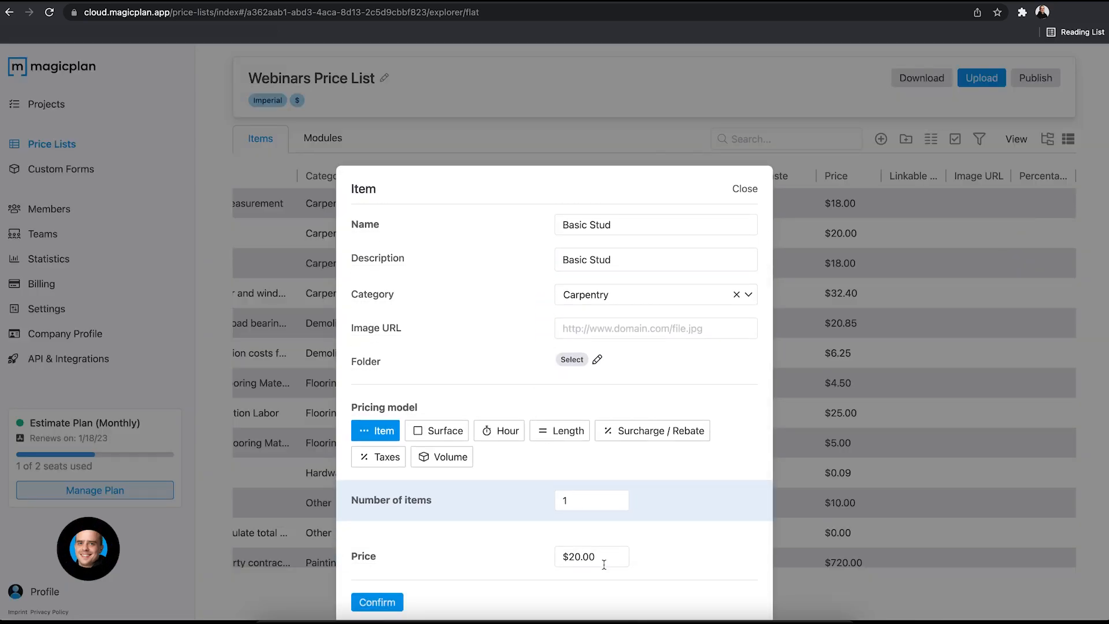
click(377, 601)
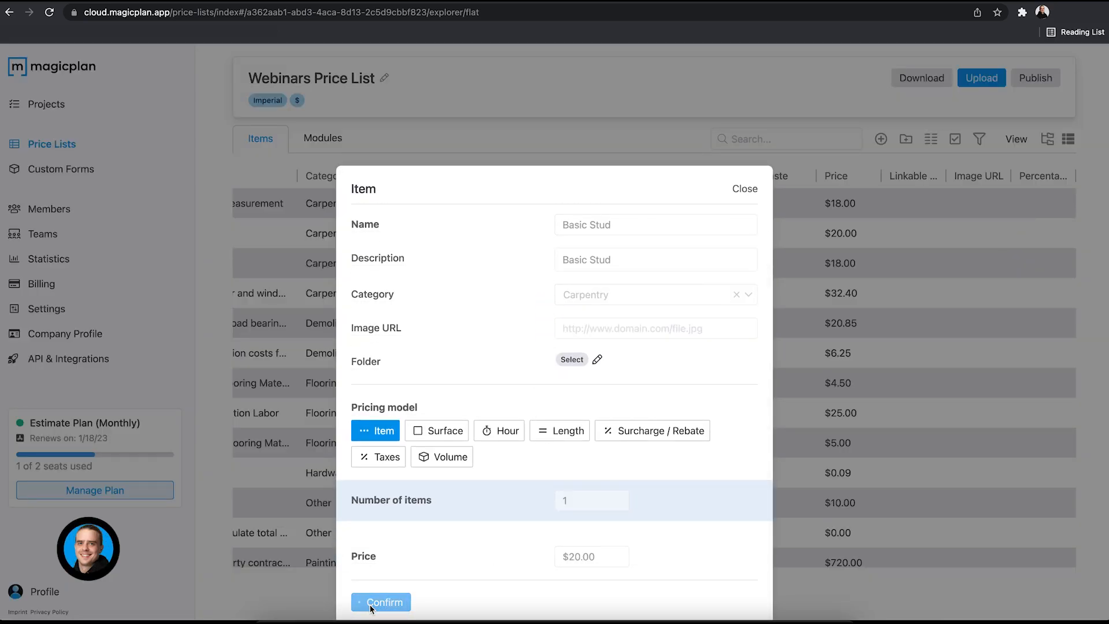
click(380, 602)
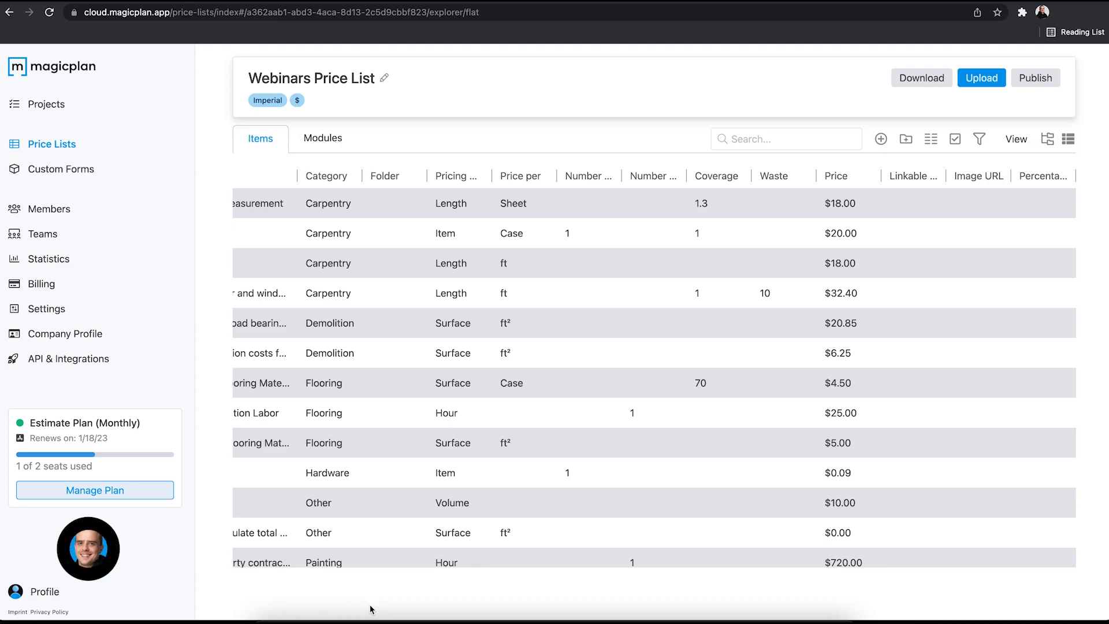
scroll(down, 3)
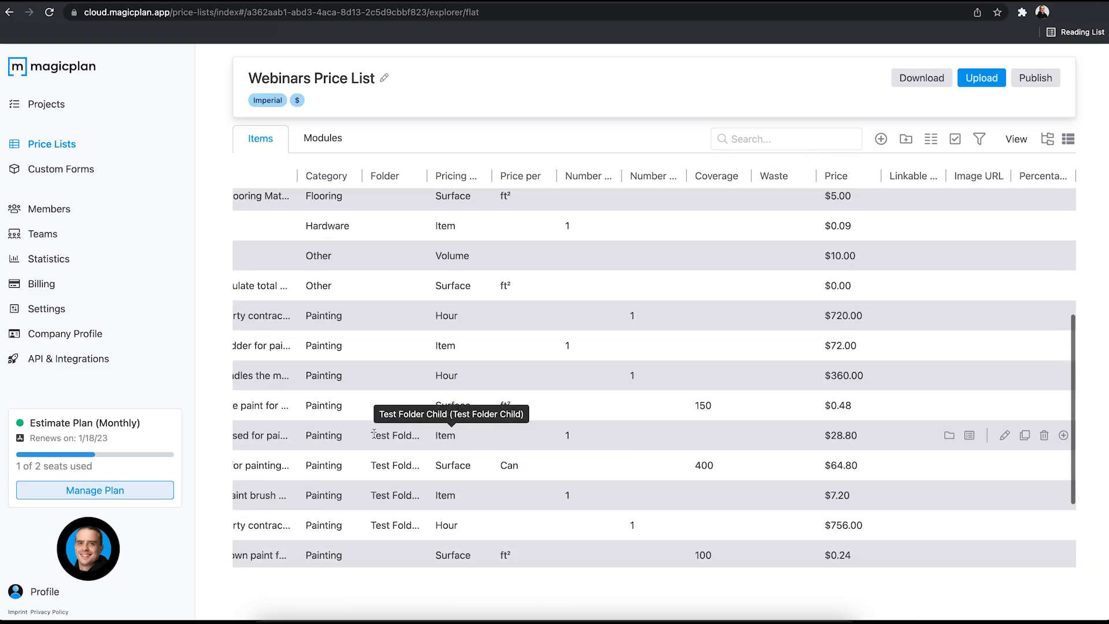
scroll(down, 3)
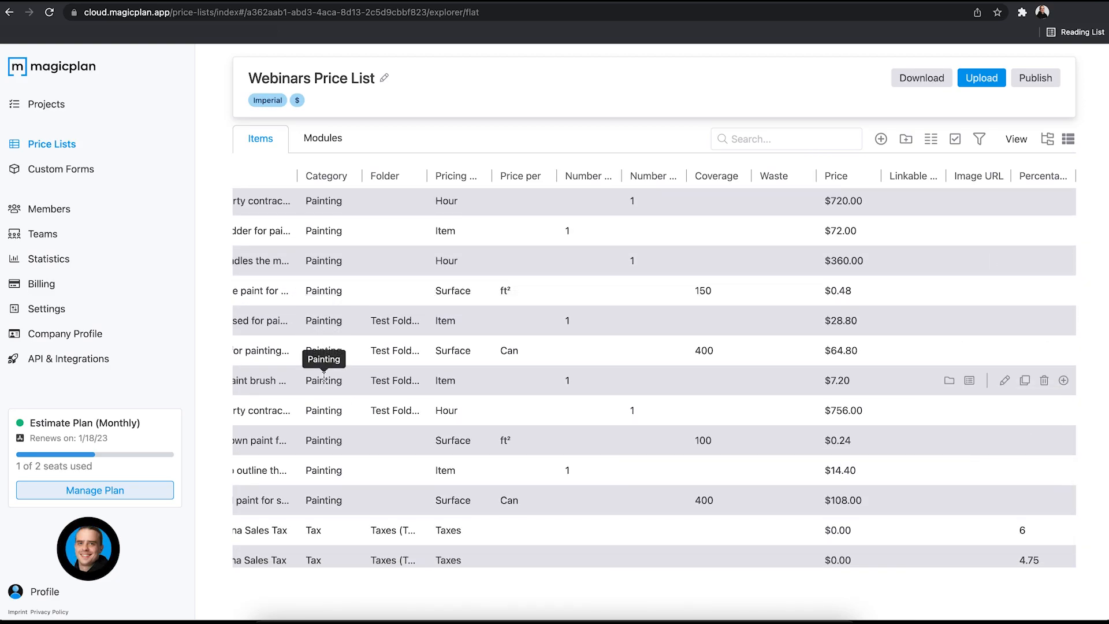
Step: Download the Webinars Price List as an .xlsx file and open it in Excel
click(921, 78)
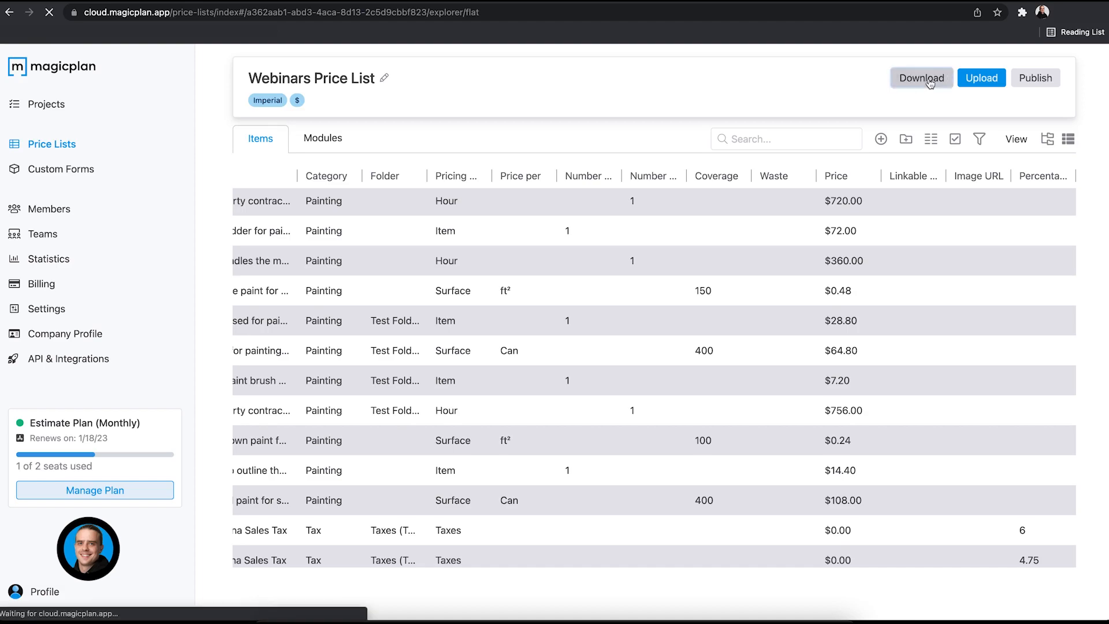
click(921, 78)
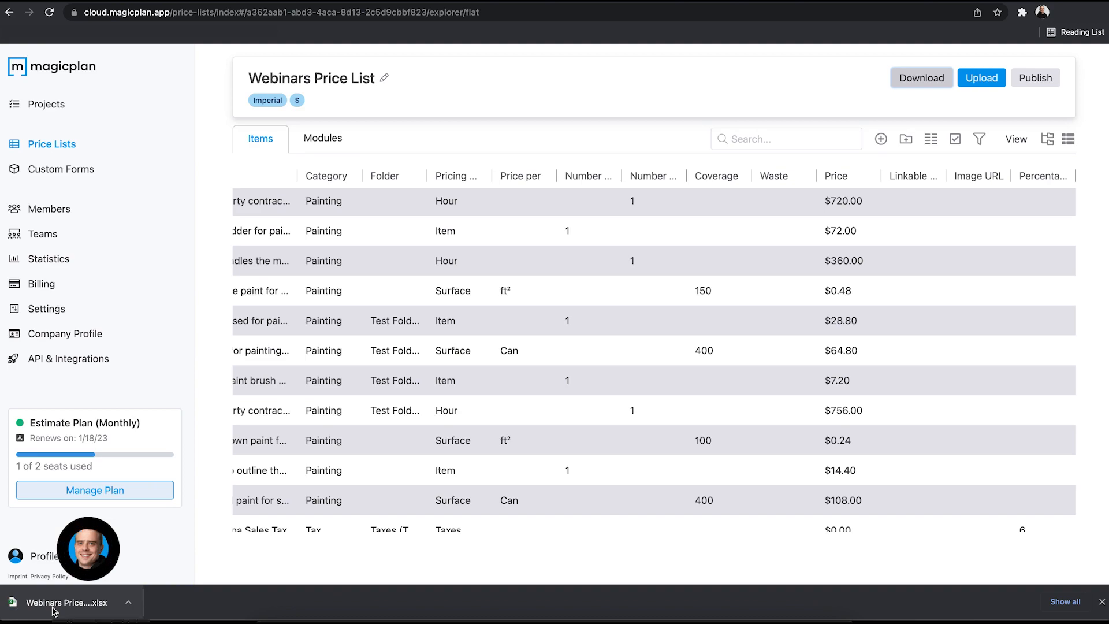
click(67, 602)
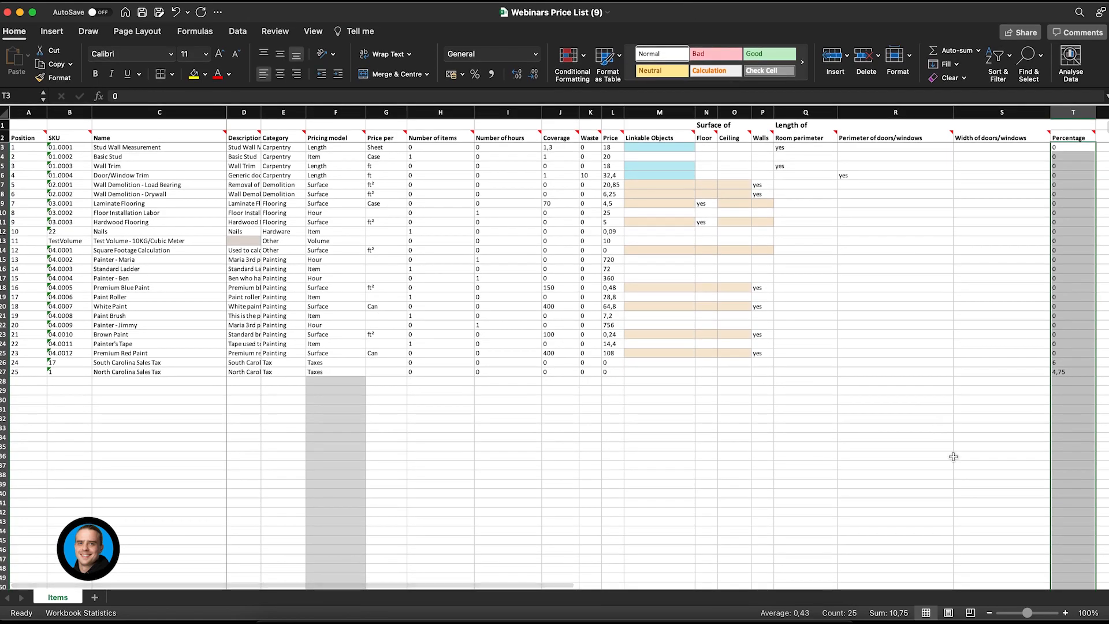
Step: Zoom the Excel Items sheet in to about 130%
click(1068, 613)
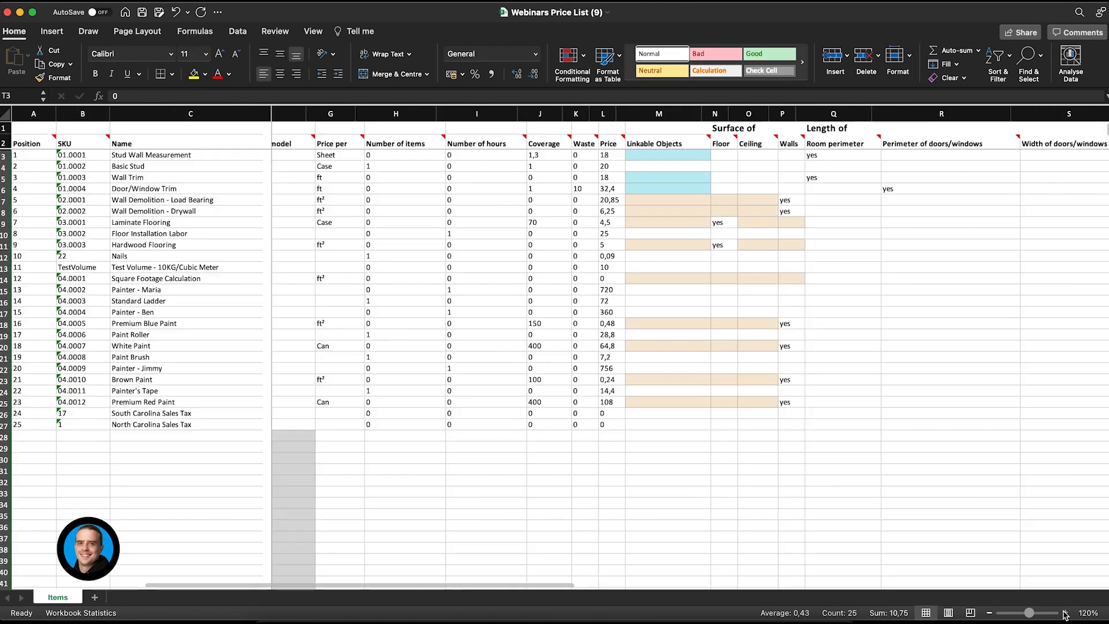
click(1059, 613)
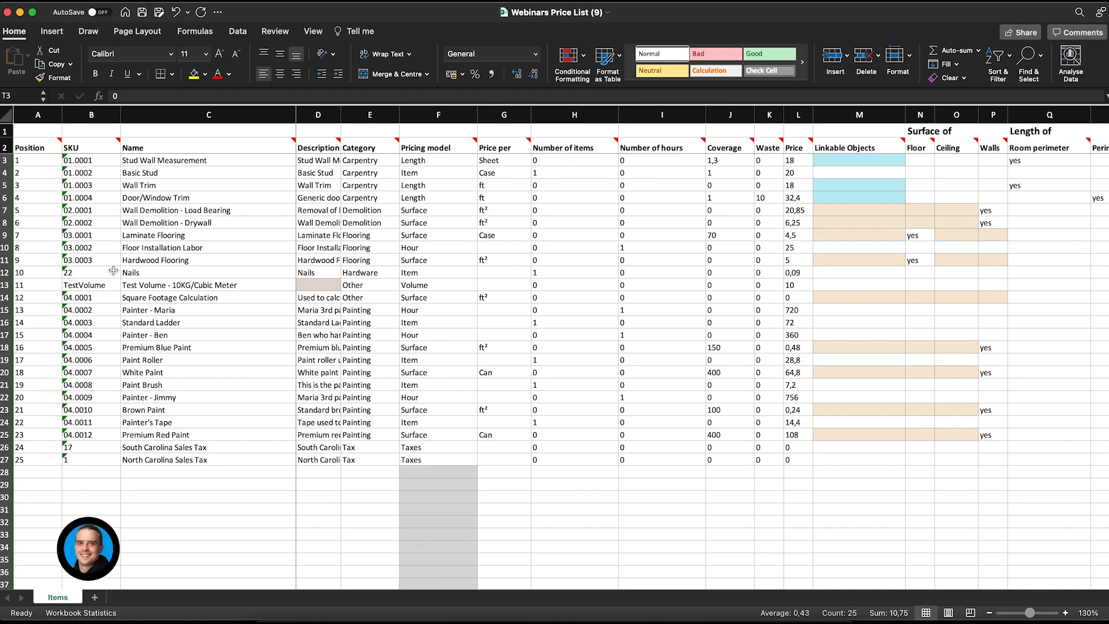
mouse_move(299, 284)
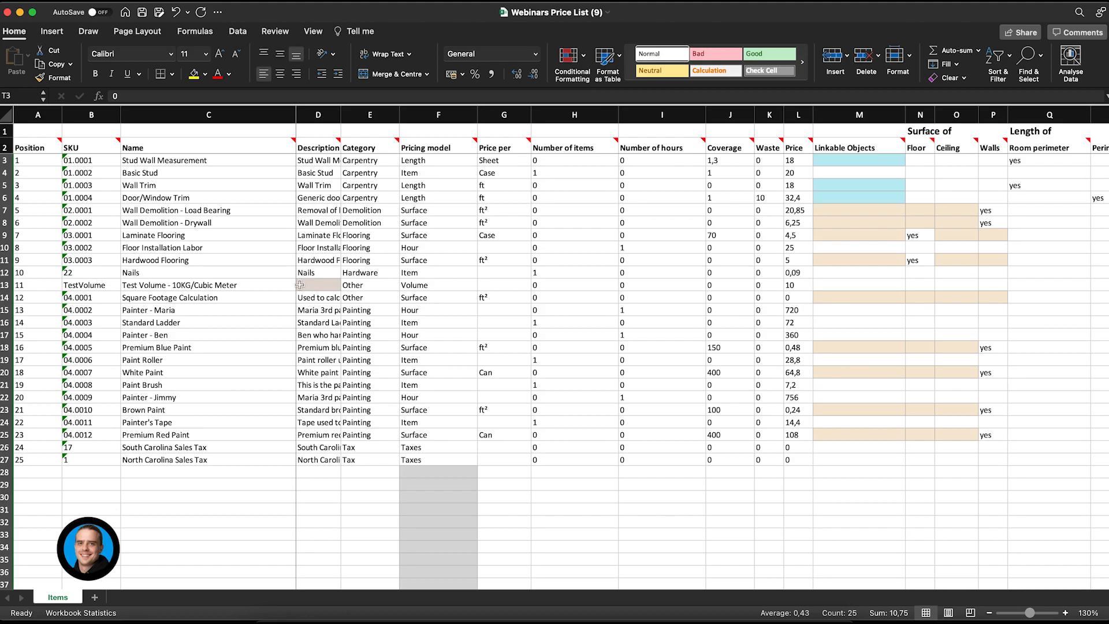
mouse_move(227, 423)
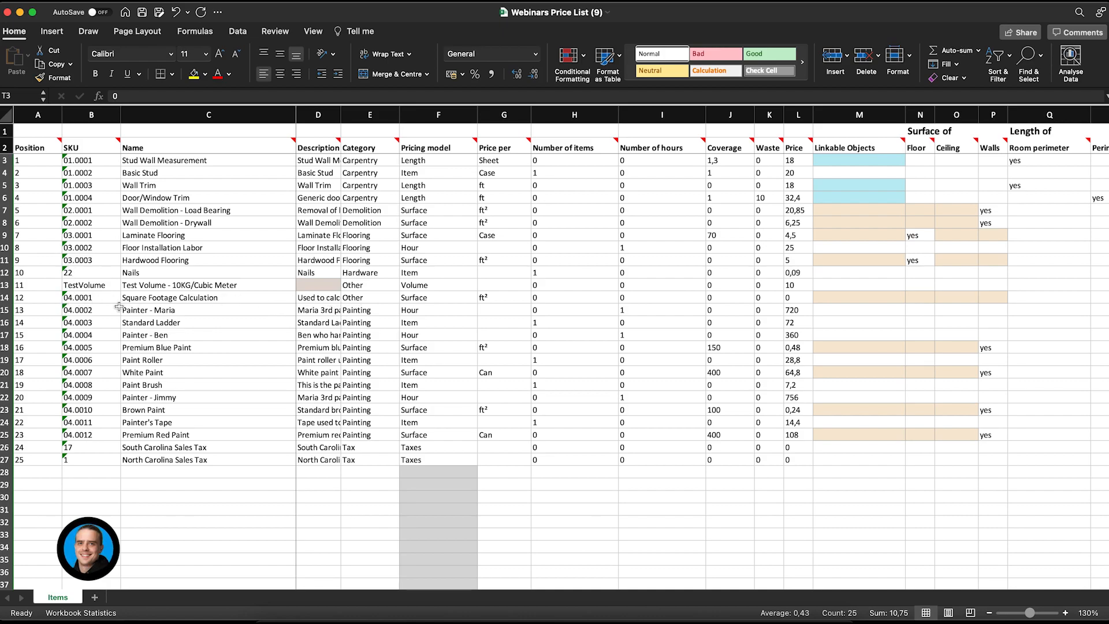
mouse_move(366, 260)
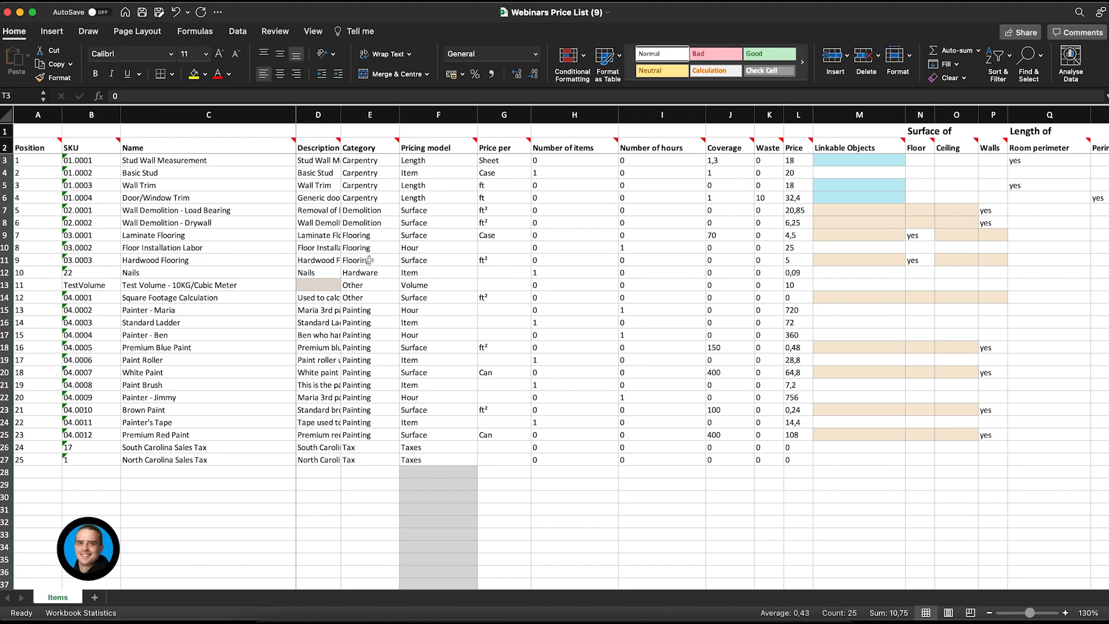
mouse_move(368, 261)
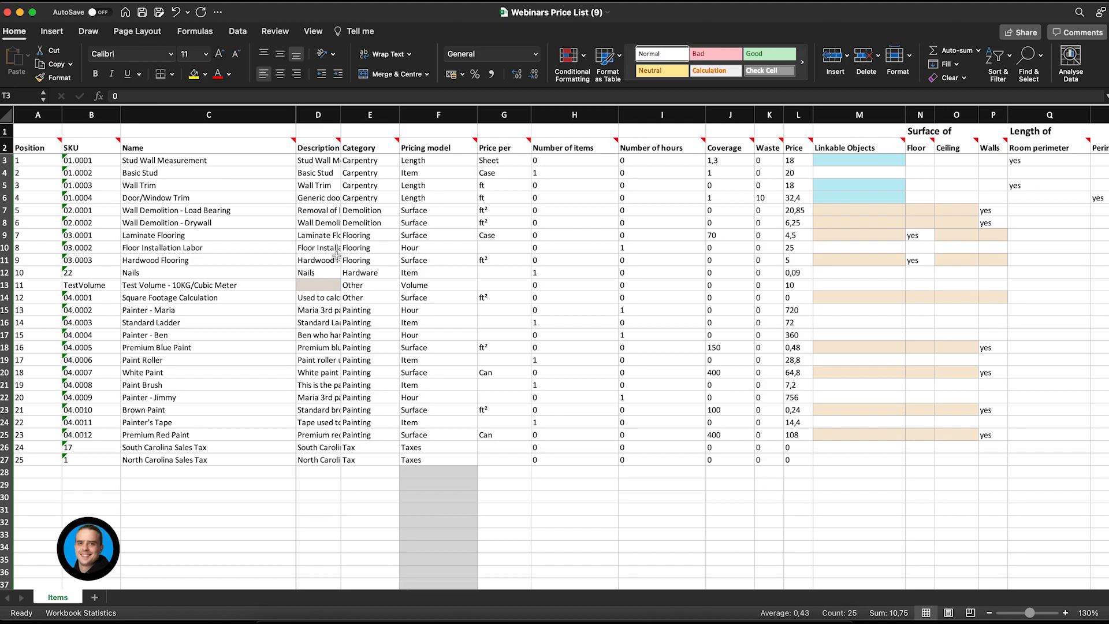
mouse_move(28, 147)
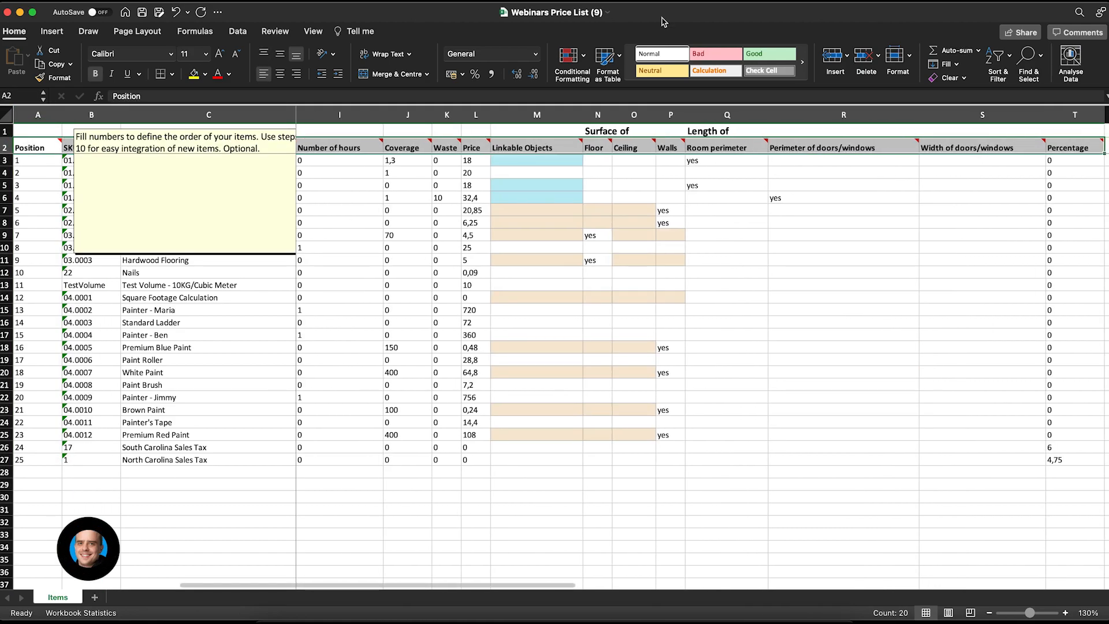
Step: Add filters to the Items table and show only Painting category rows
click(995, 63)
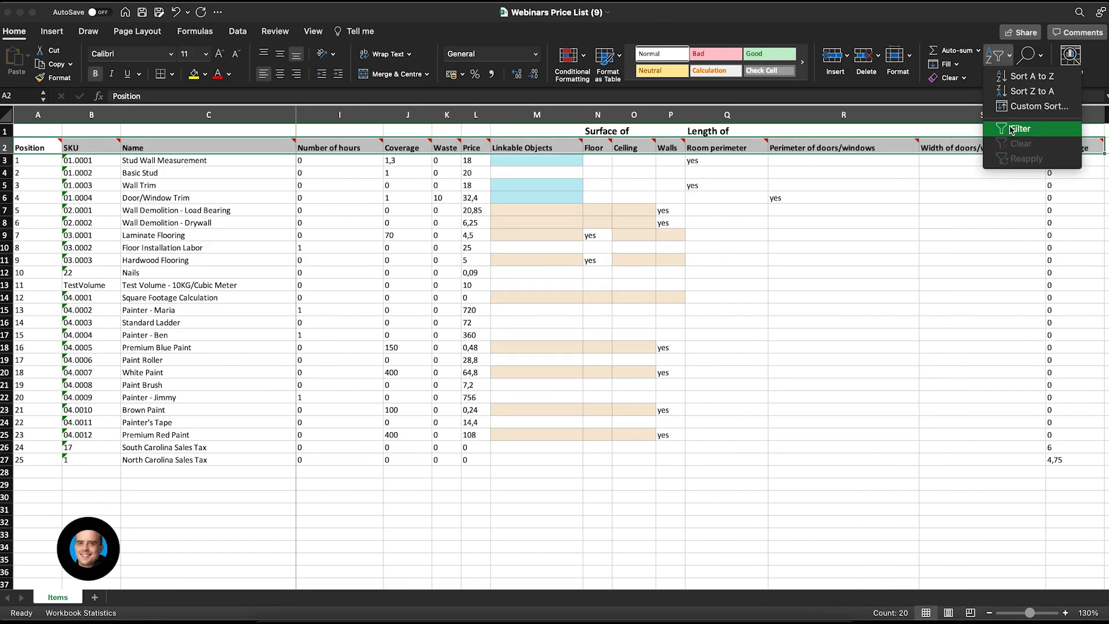
click(1022, 128)
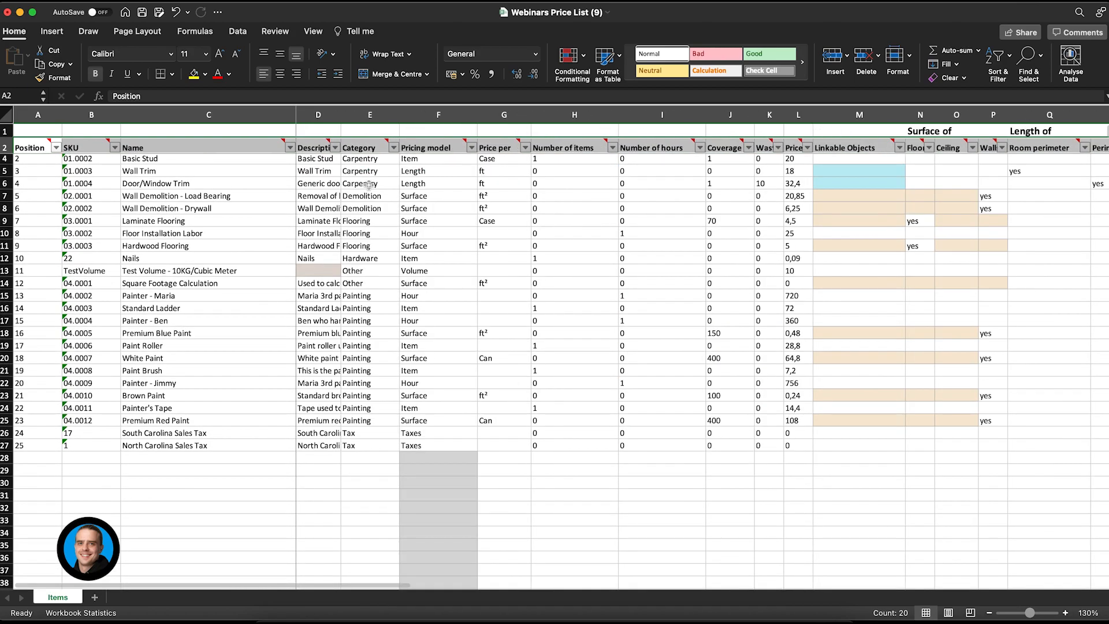
click(393, 147)
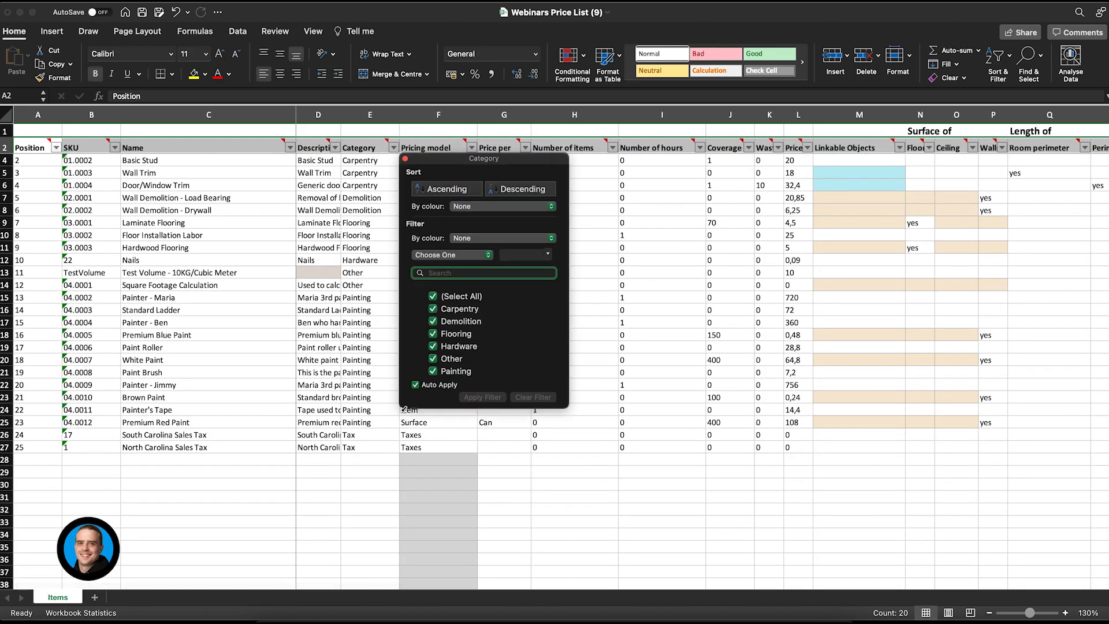
click(433, 296)
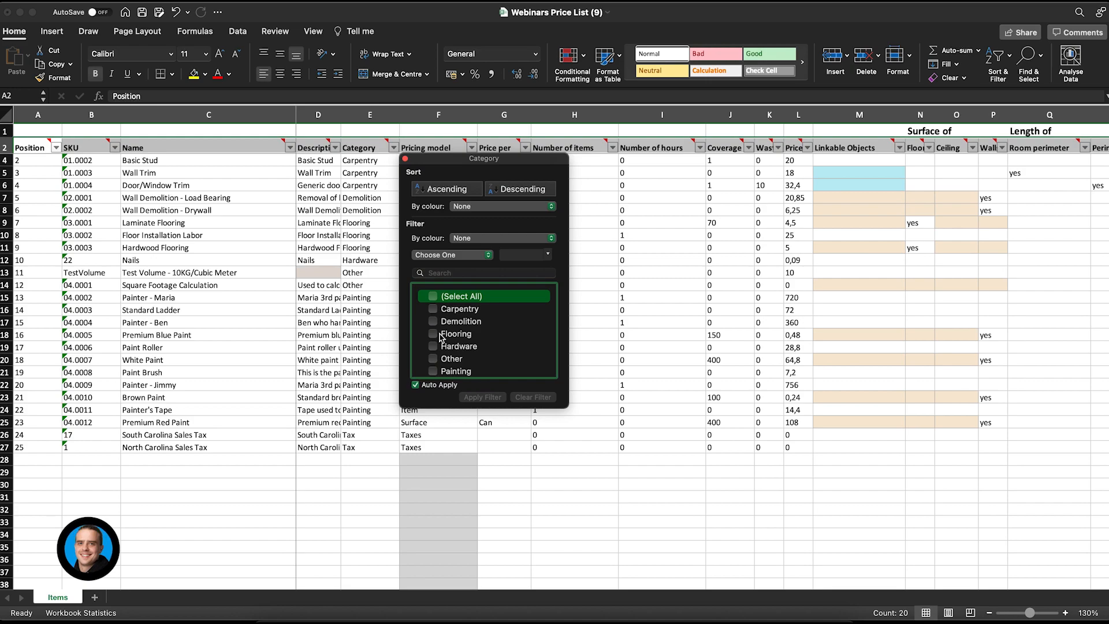
click(456, 371)
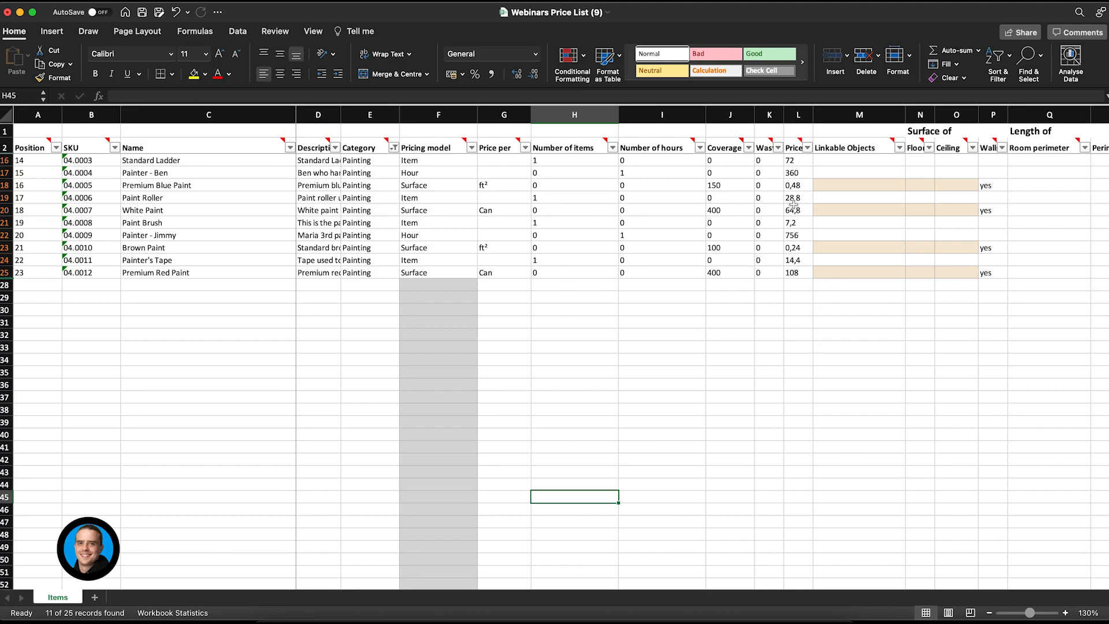
mouse_move(800, 185)
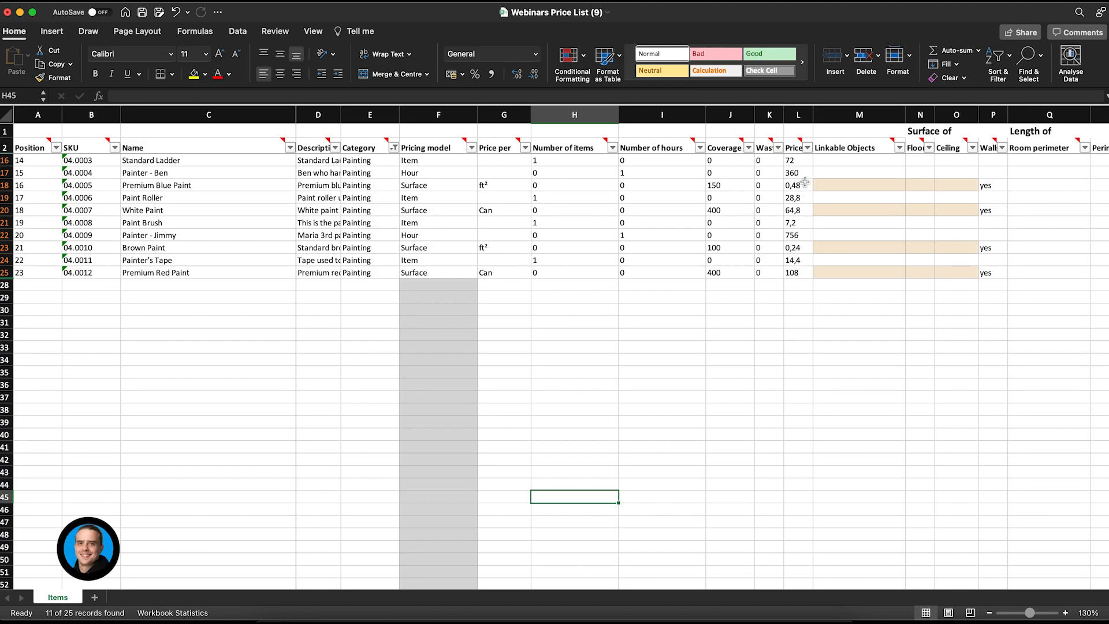
mouse_move(797, 164)
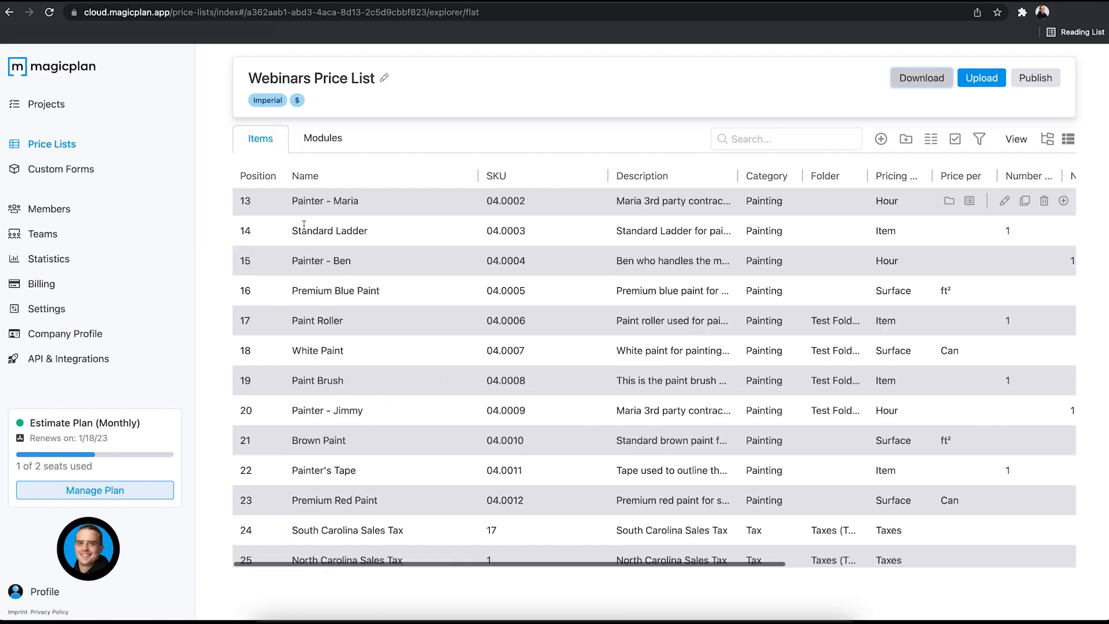
Step: Compare magicplan's Painting item prices with the filtered Excel rows
click(920, 78)
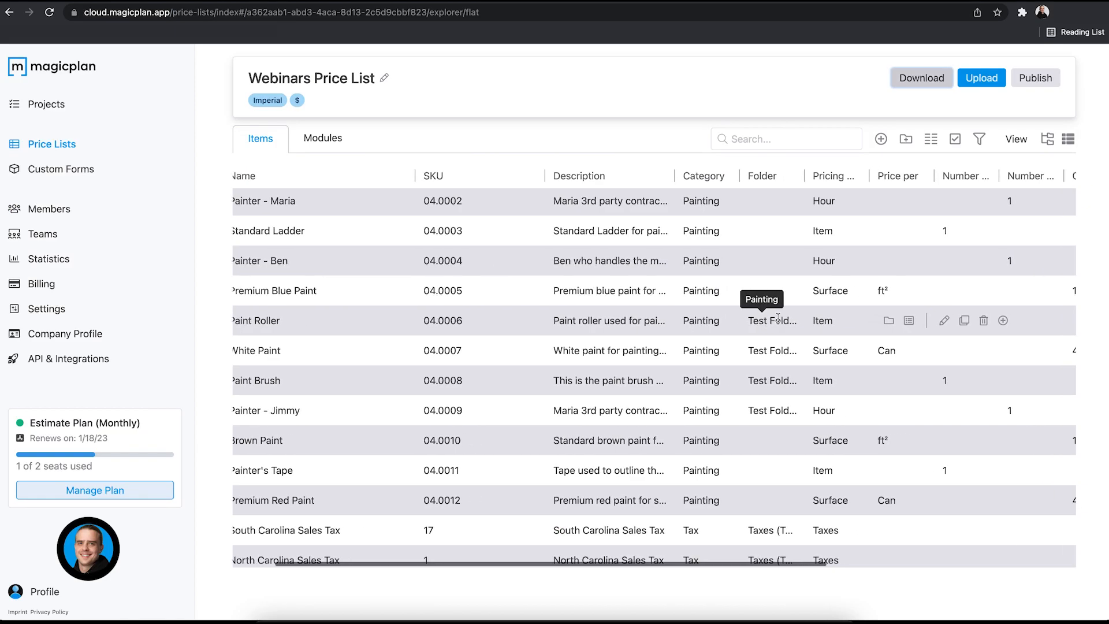
scroll(right, 3)
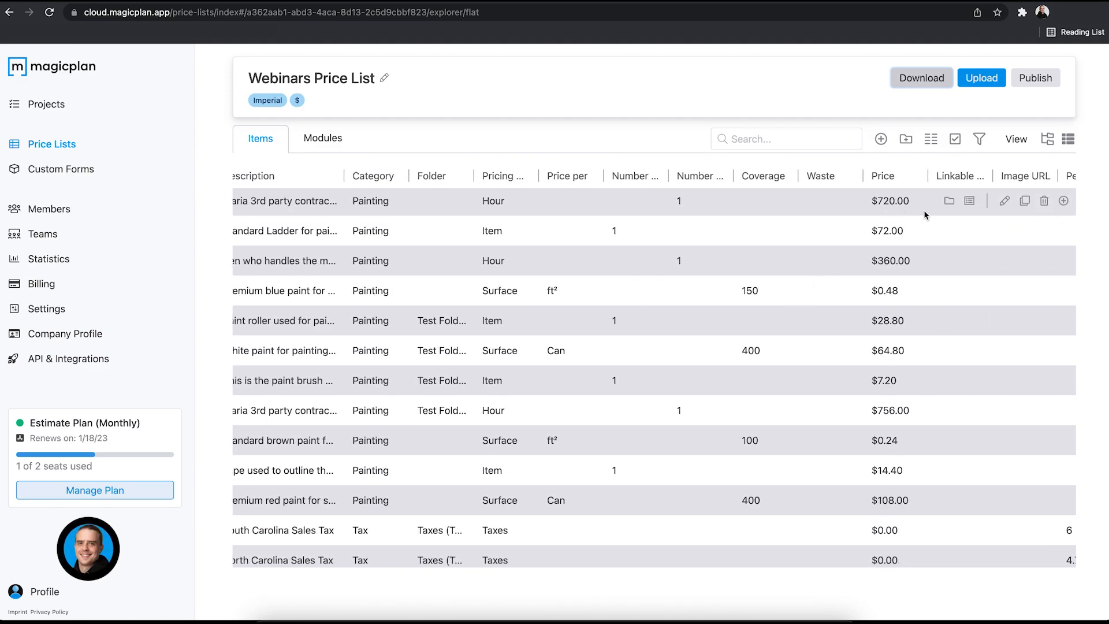
click(920, 78)
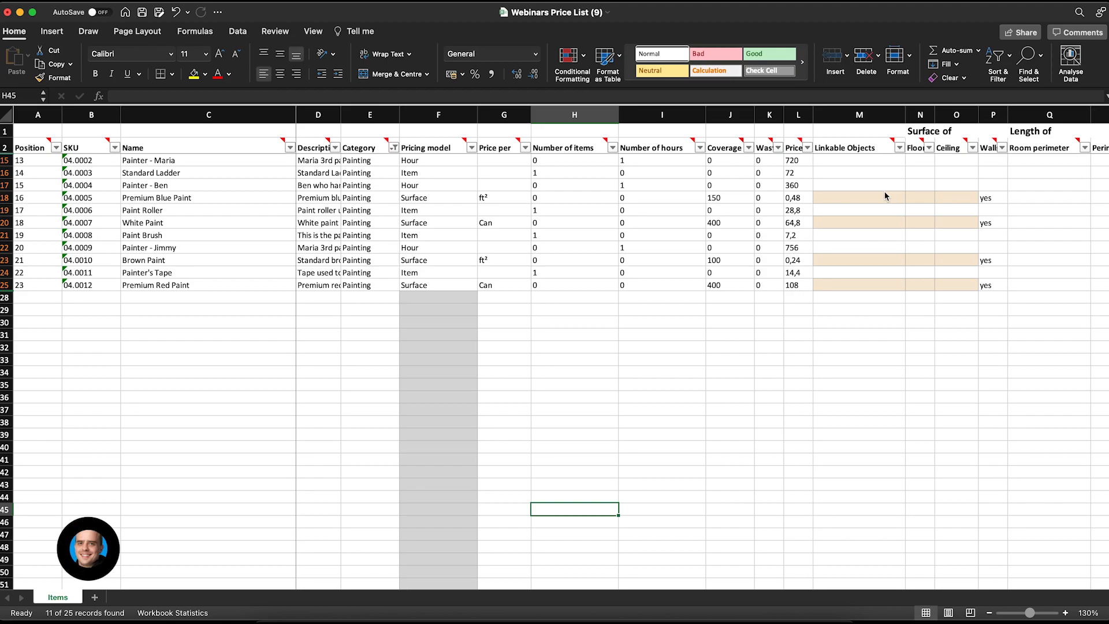
Step: Enter =L15*1,2 in cell U15 to get 864
click(843, 197)
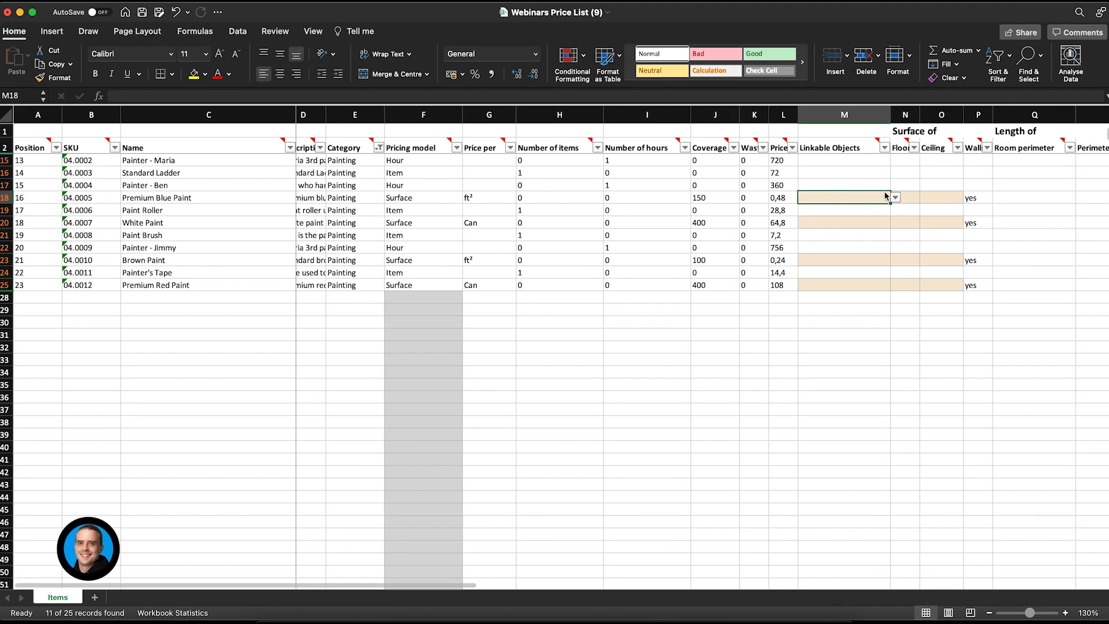
scroll(right, 3)
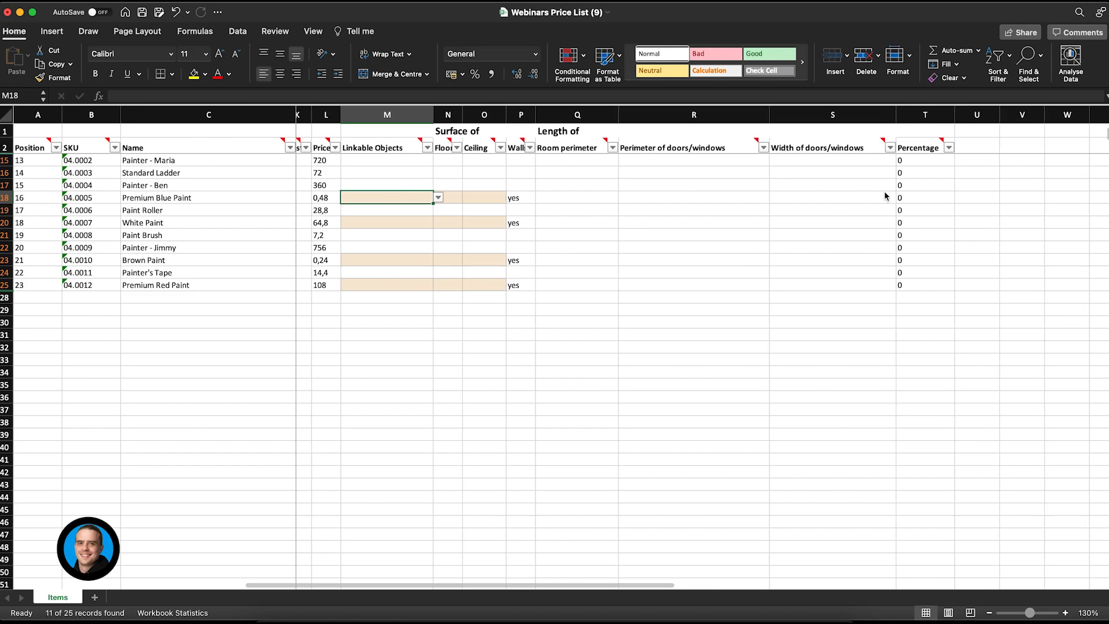
click(984, 160)
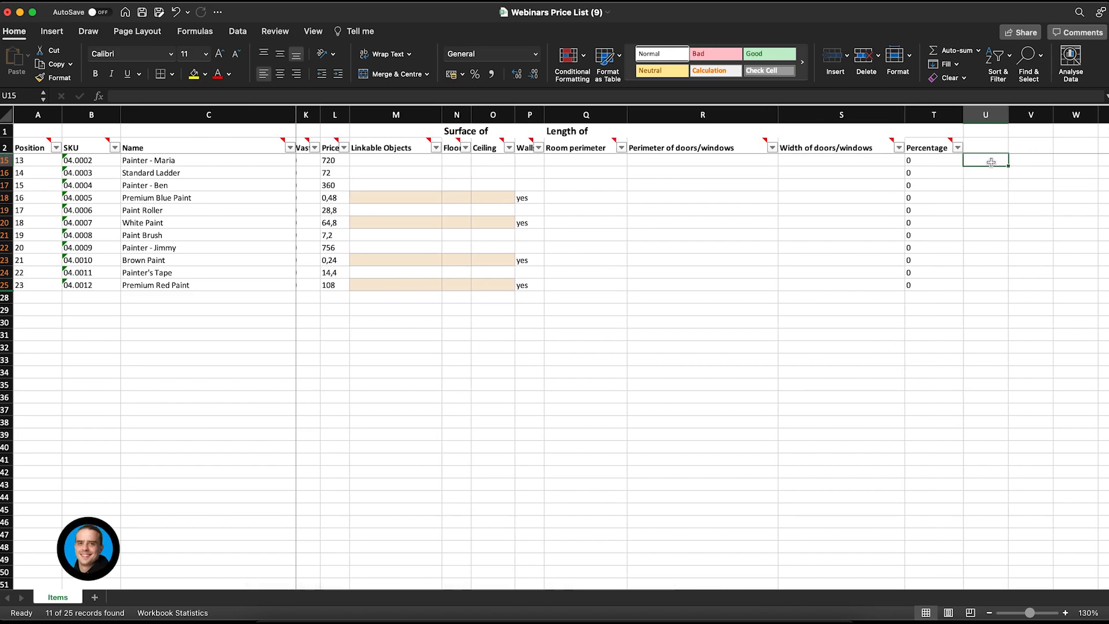
text(=)
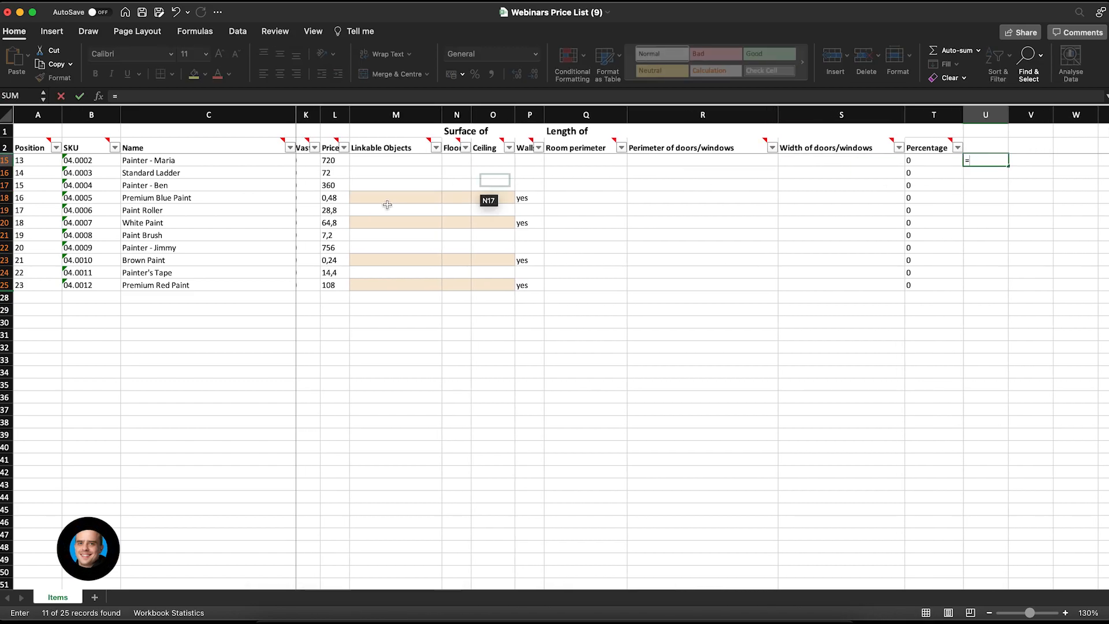
click(334, 160)
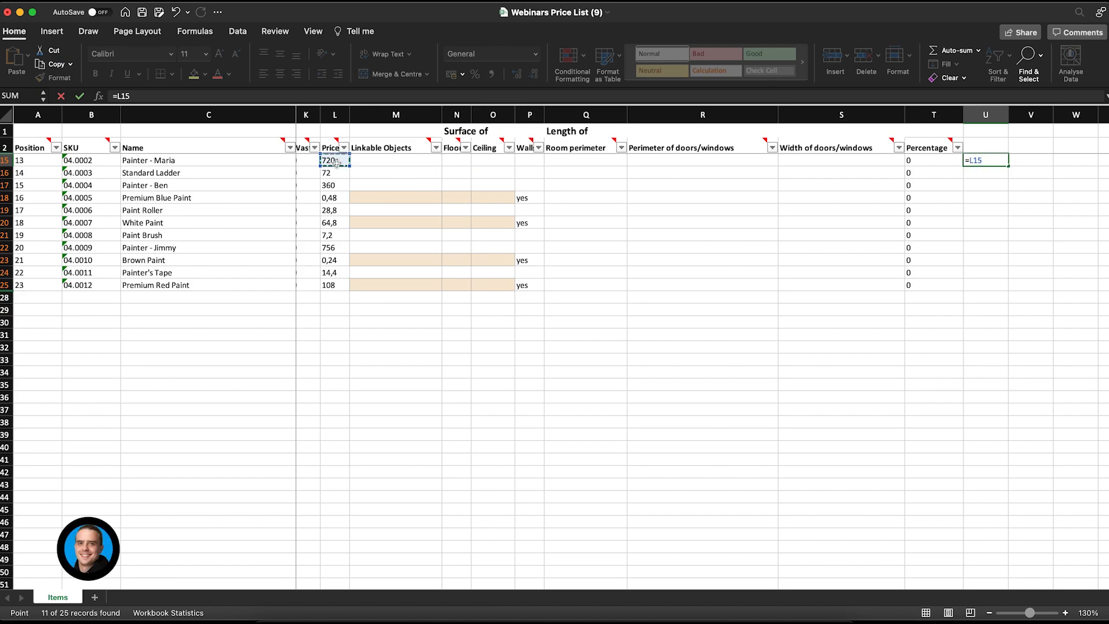
text(*)
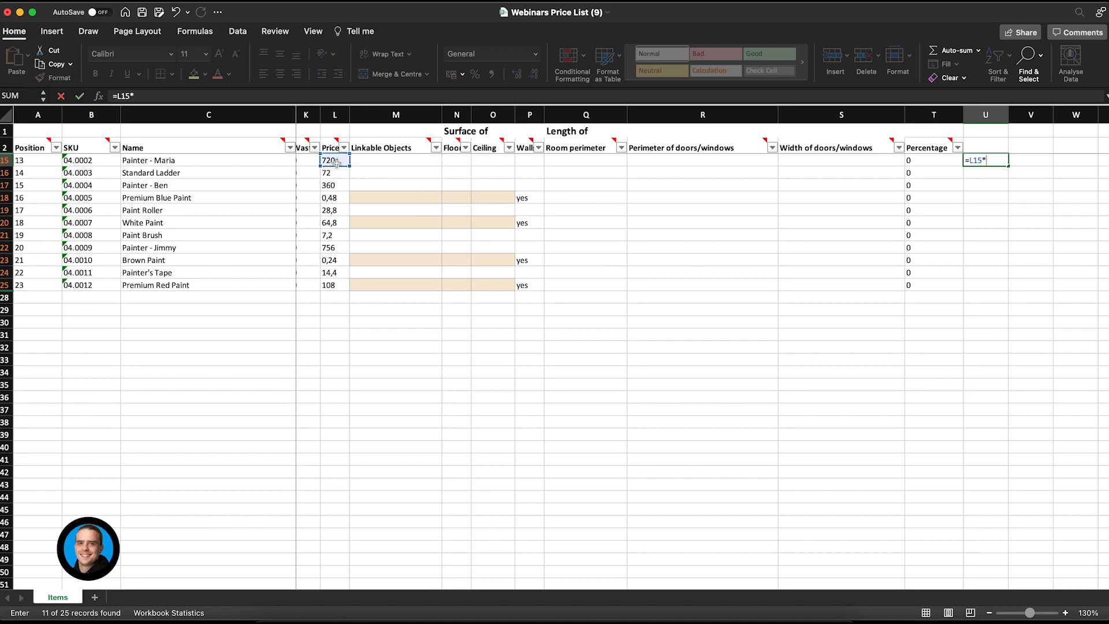
text(1,2)
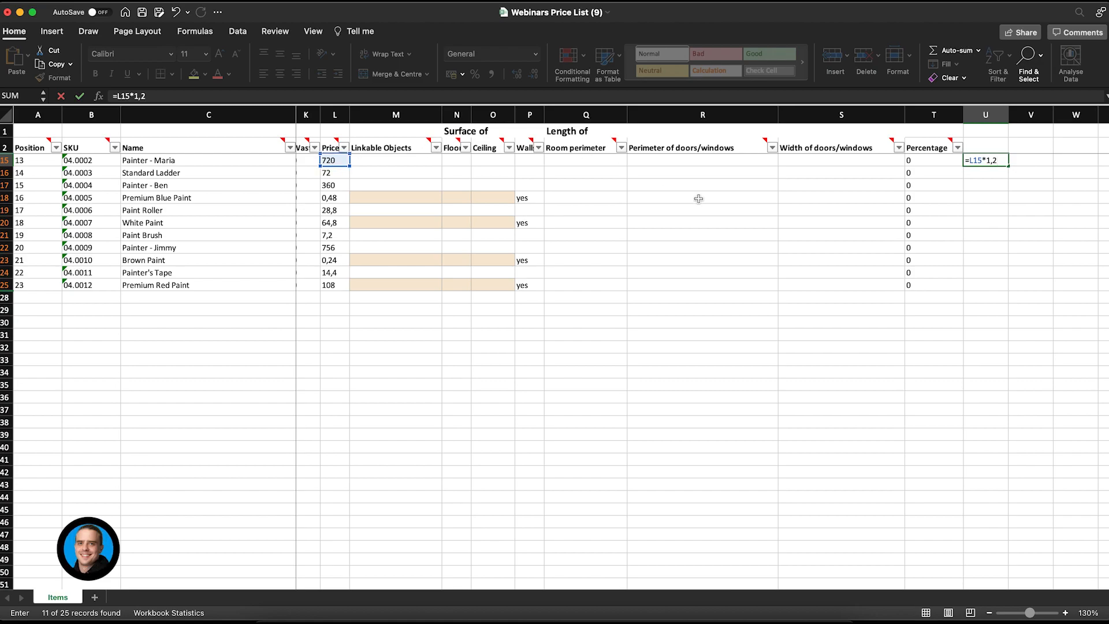
mouse_move(985, 179)
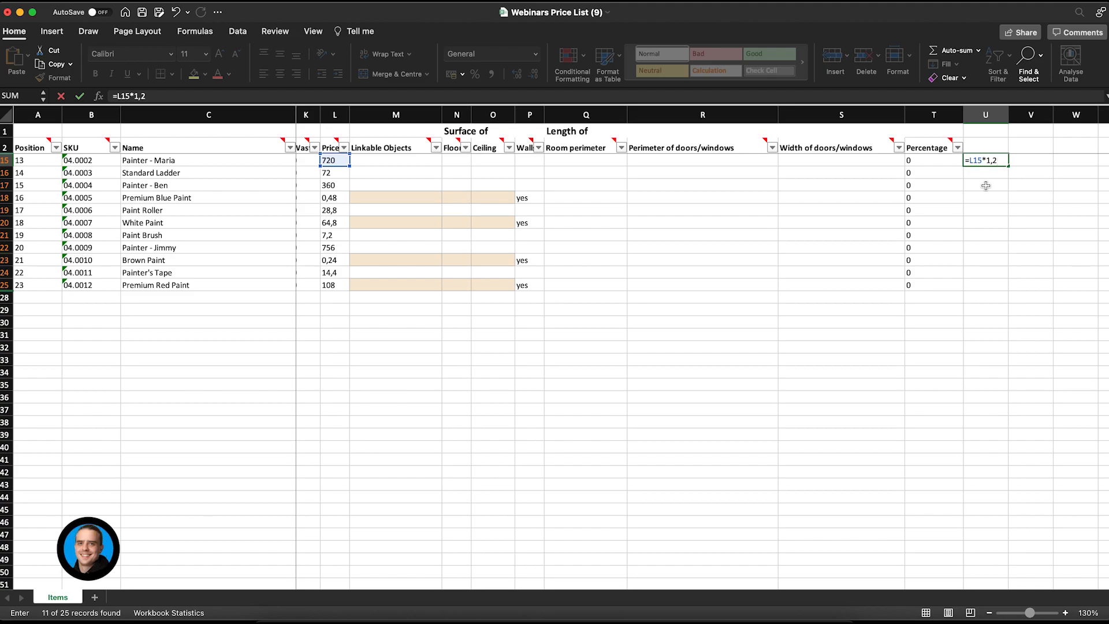
mouse_move(997, 179)
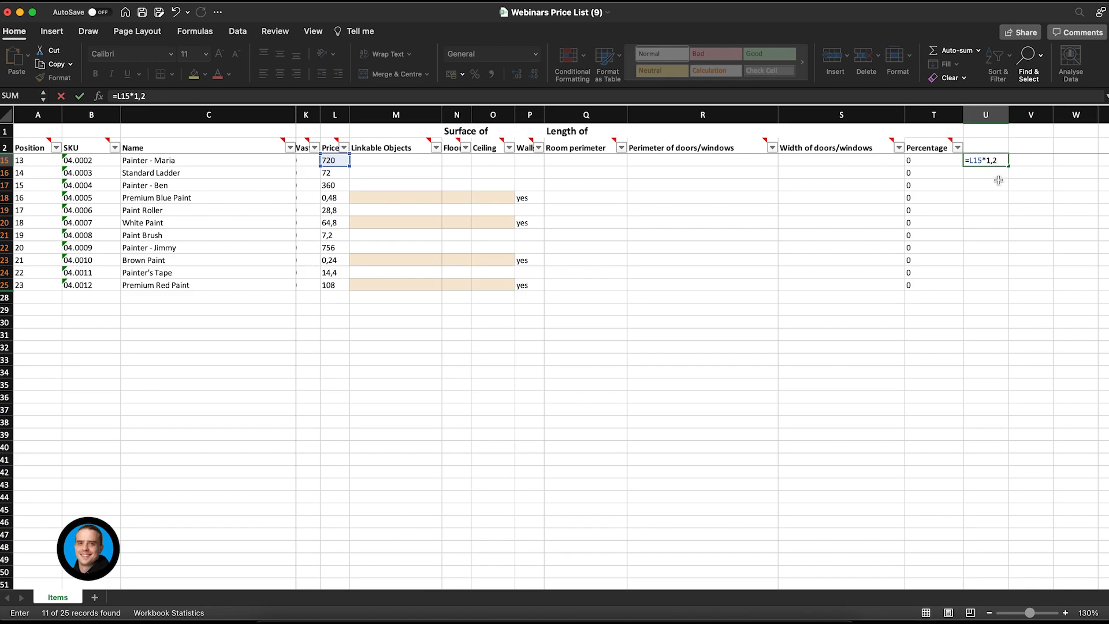
key(Return)
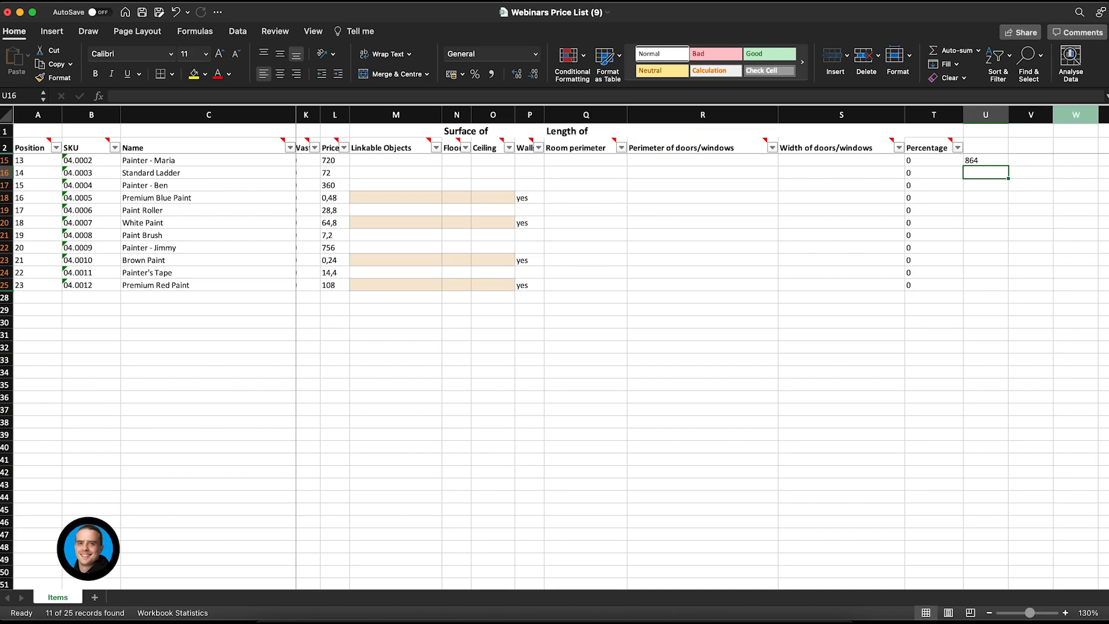
Step: Paste the 20% higher values over Price cells L15:L25, clear column U, and save
click(984, 160)
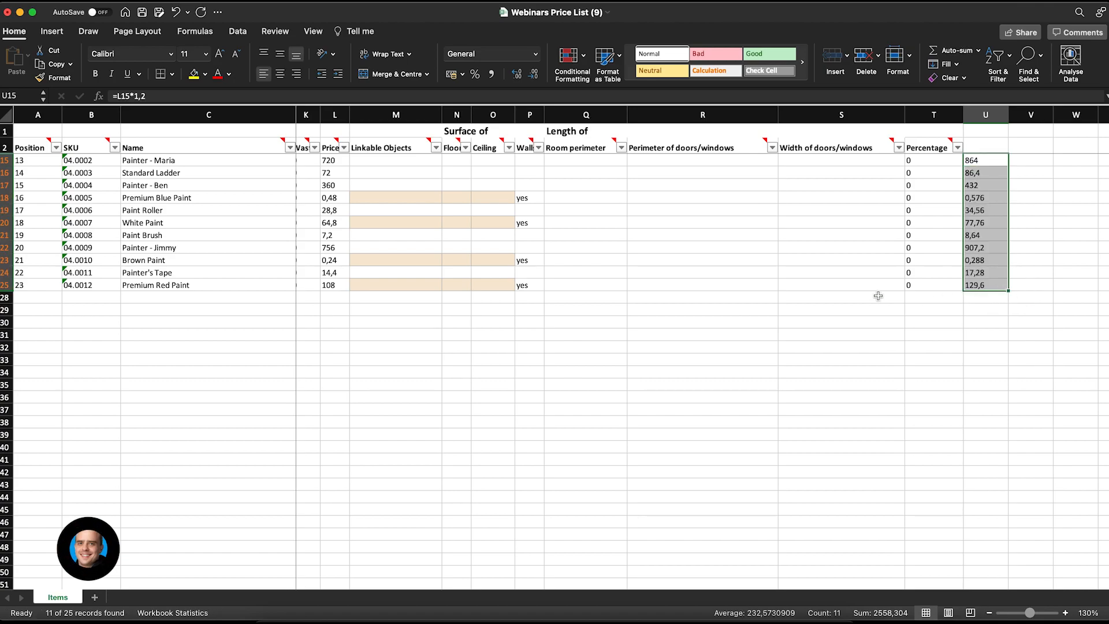
mouse_move(456, 227)
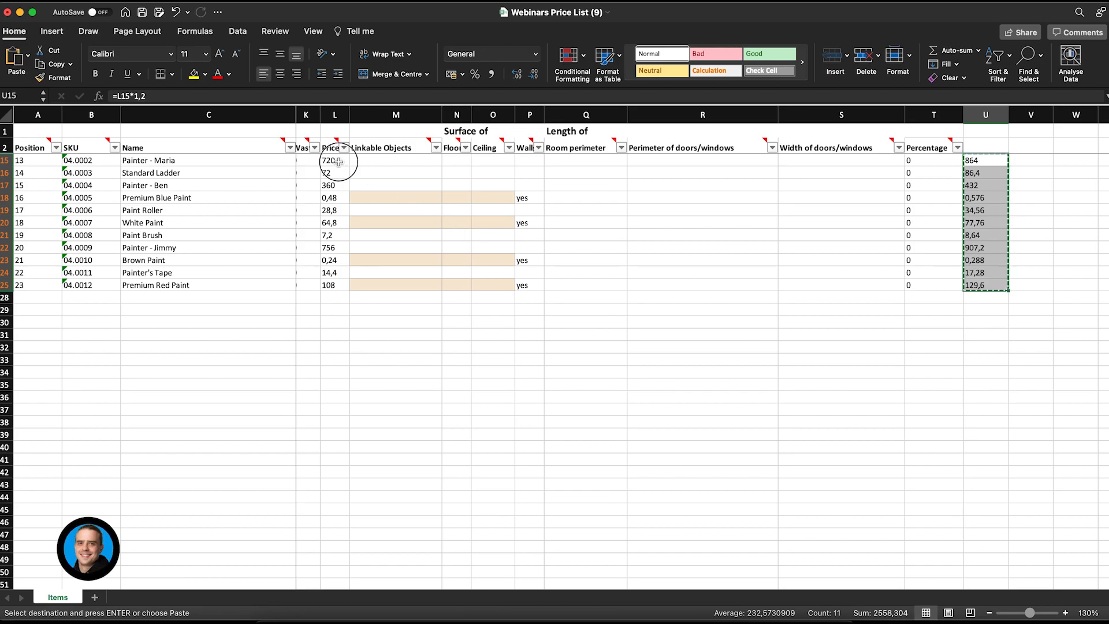
click(335, 160)
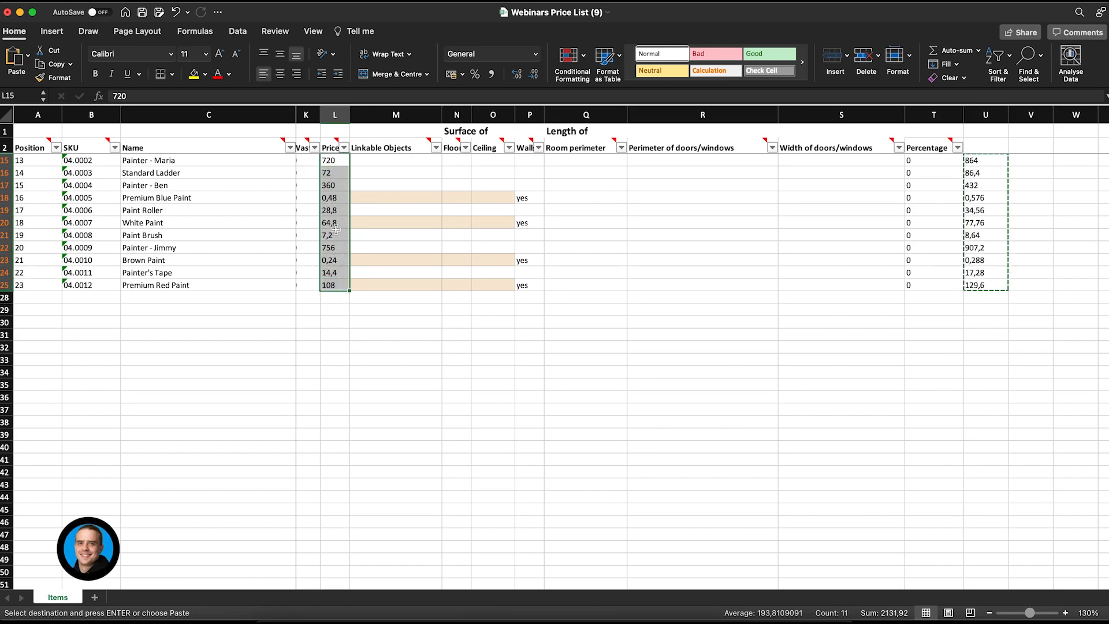
right_click(334, 233)
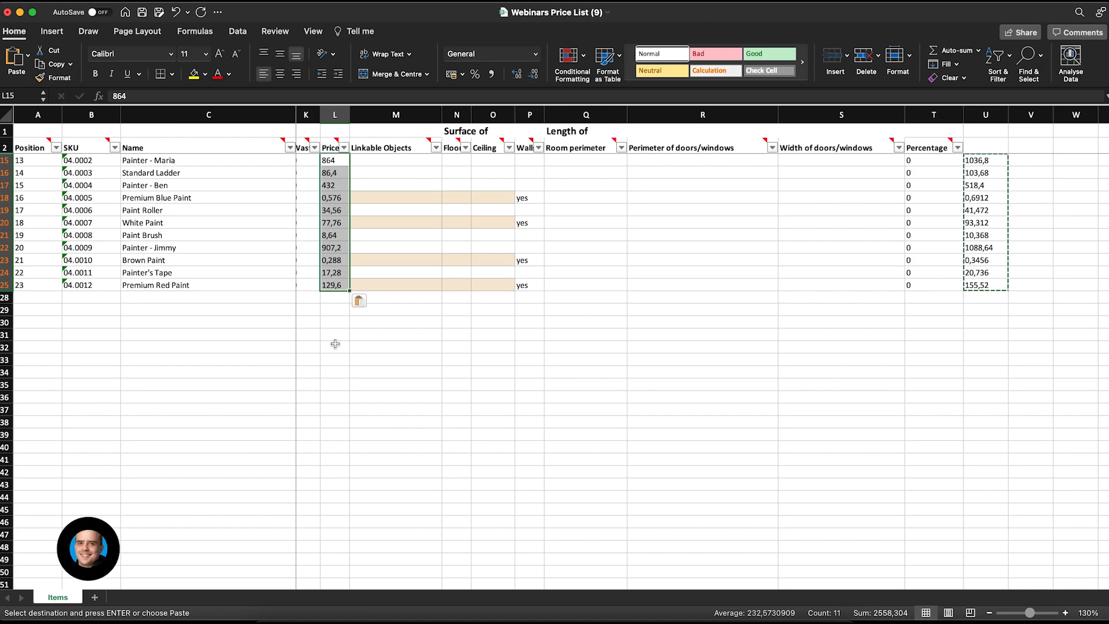
mouse_move(993, 179)
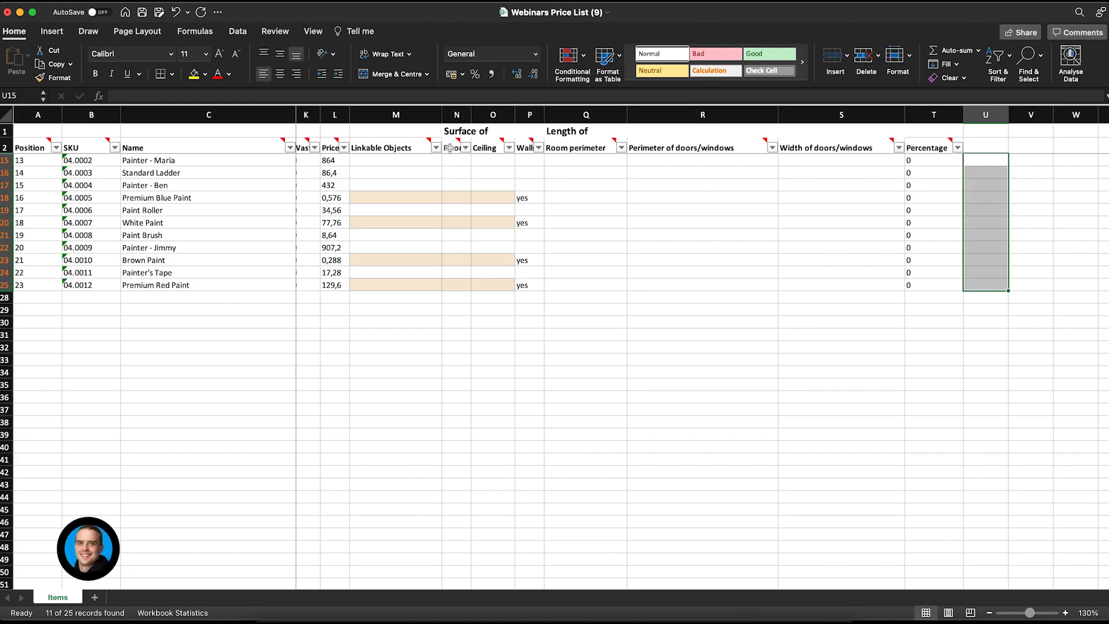
mouse_move(341, 210)
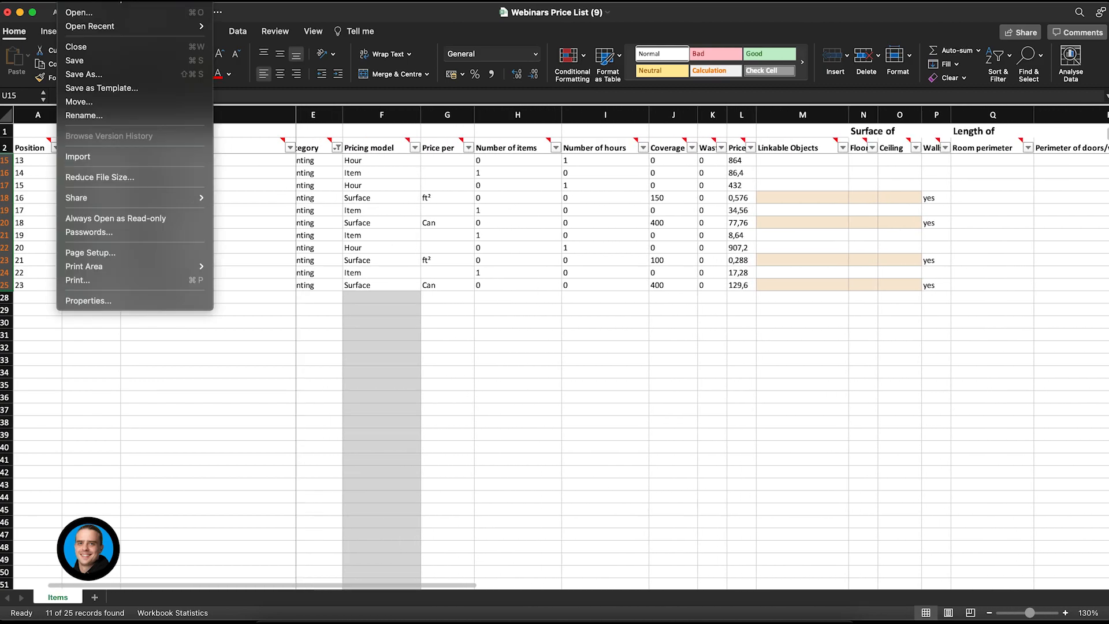
click(74, 60)
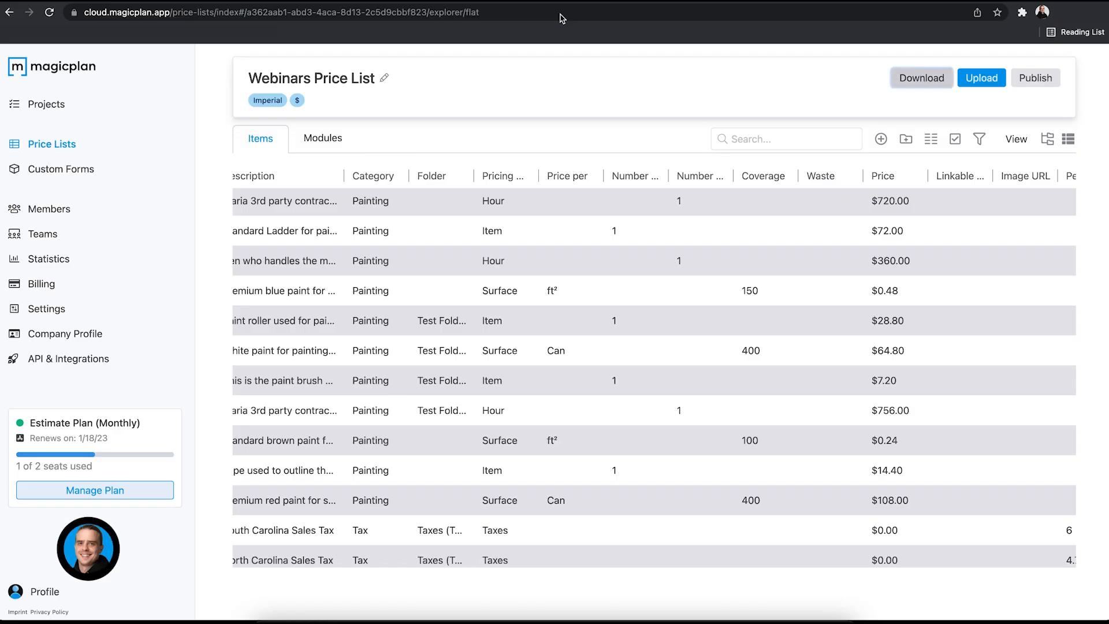
Step: Upload the saved workbook to replace the Webinars Price List contents
click(981, 78)
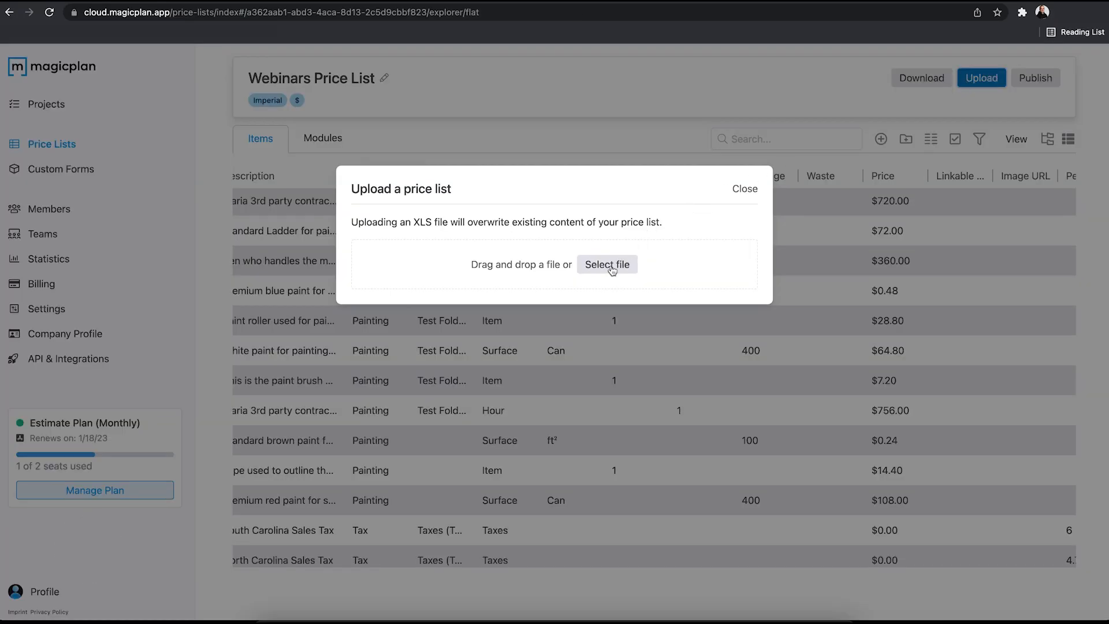
click(607, 264)
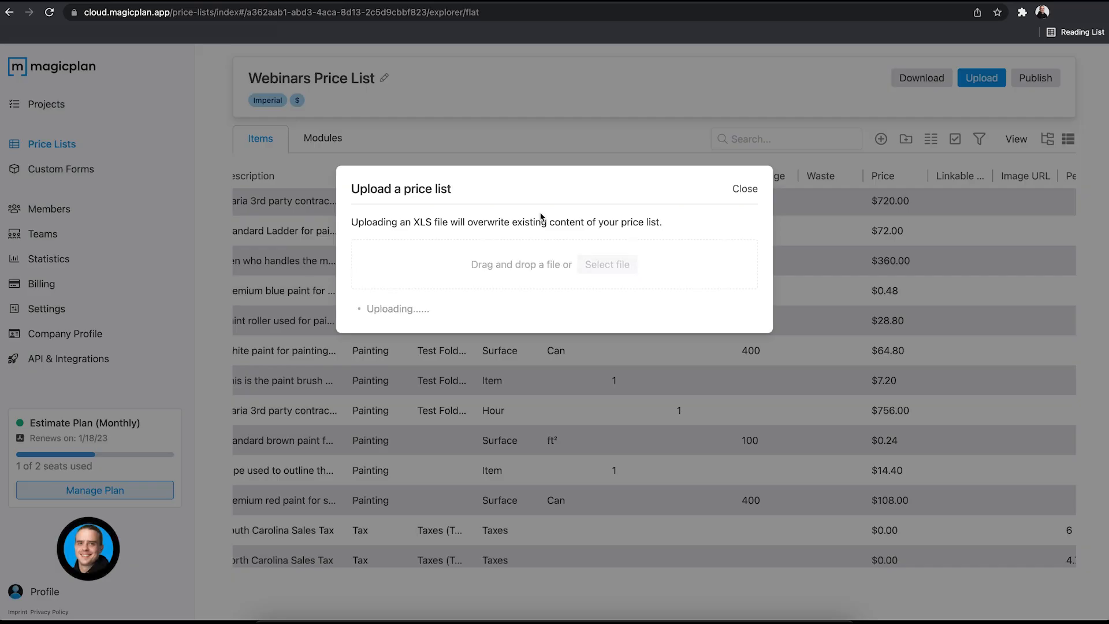
click(744, 188)
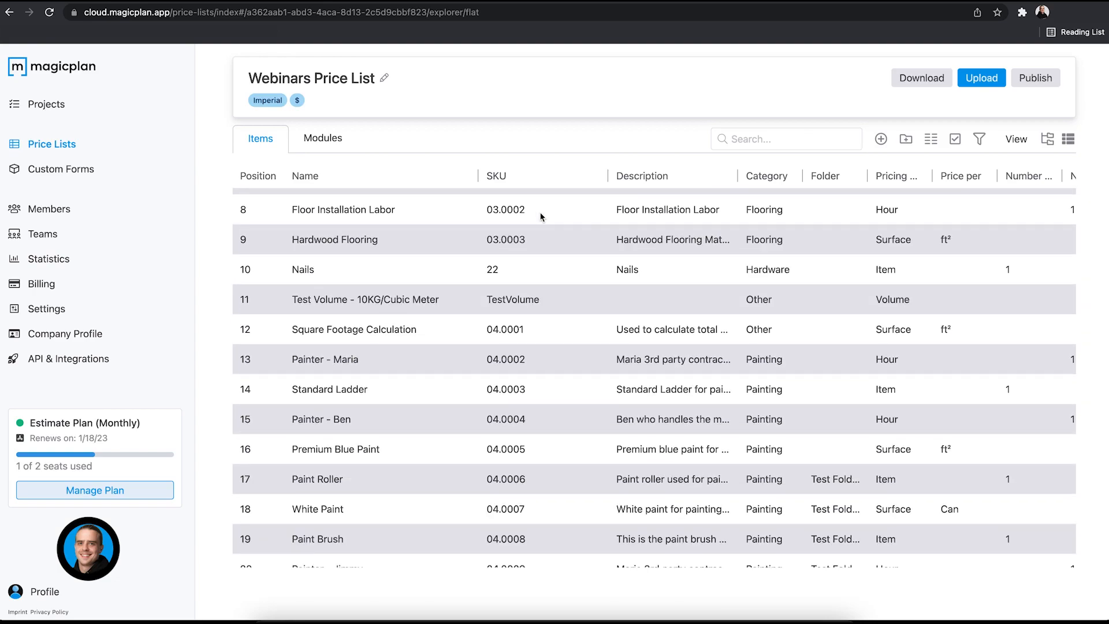
scroll(right, 3)
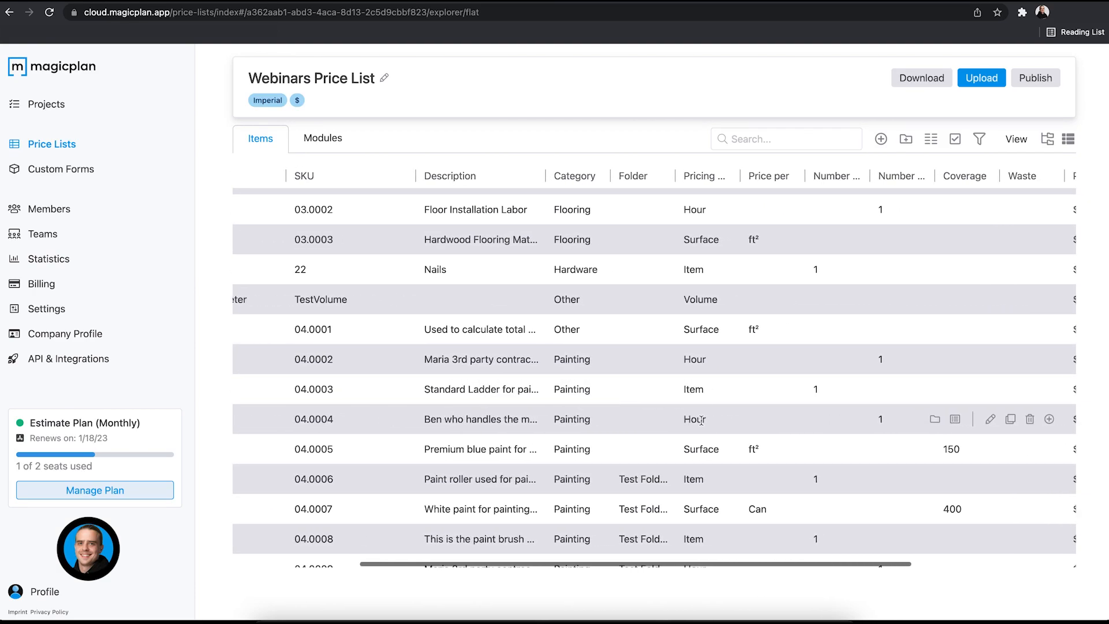
scroll(right, 3)
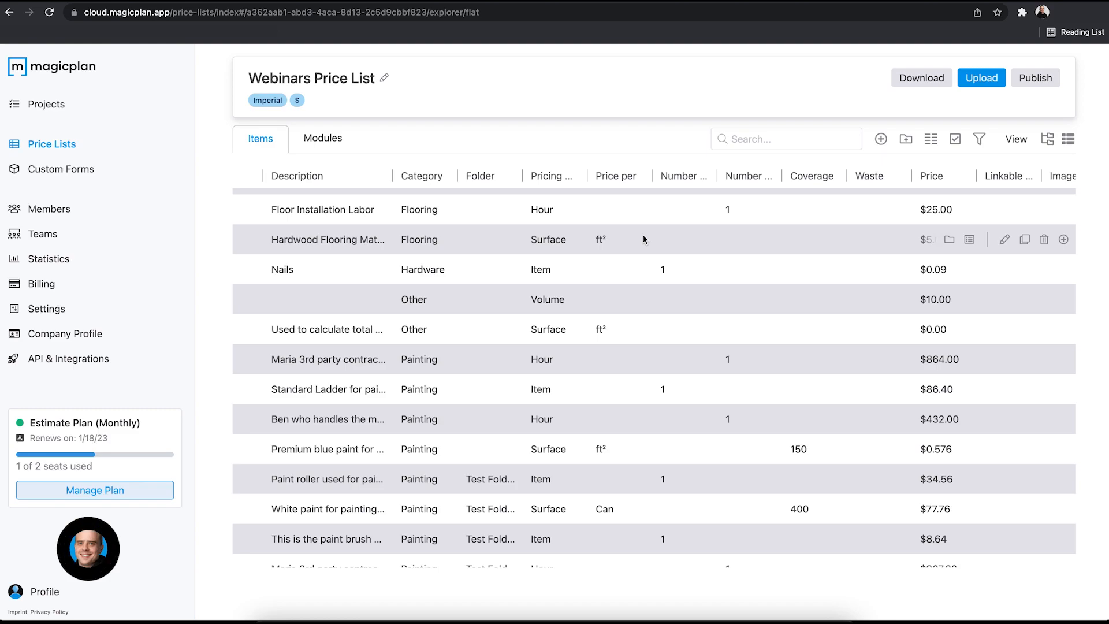
mouse_move(1011, 91)
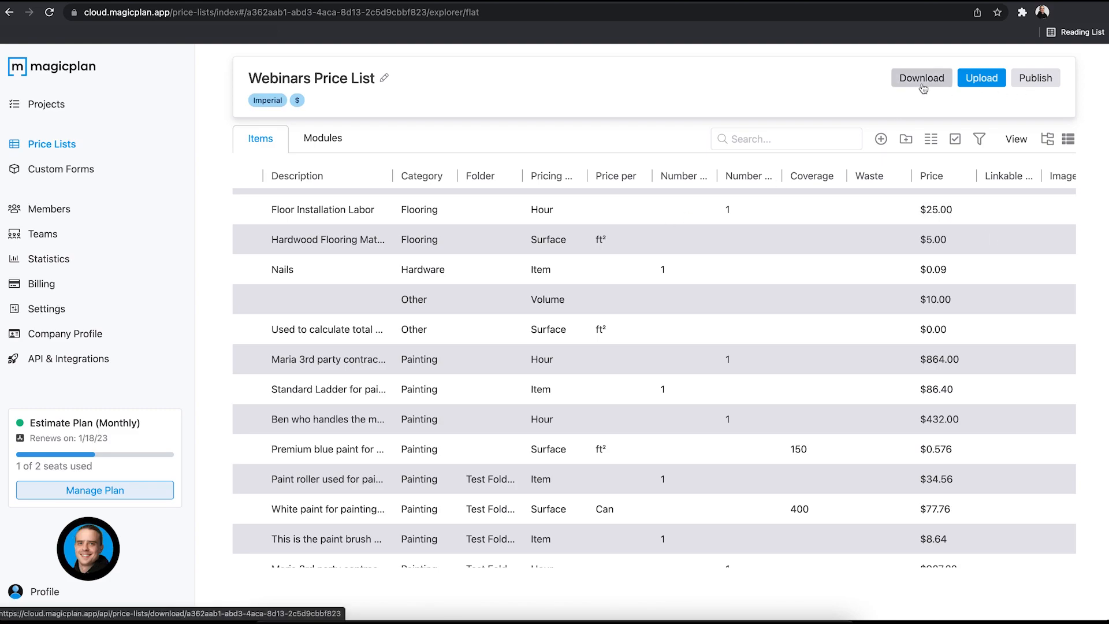
mouse_move(921, 78)
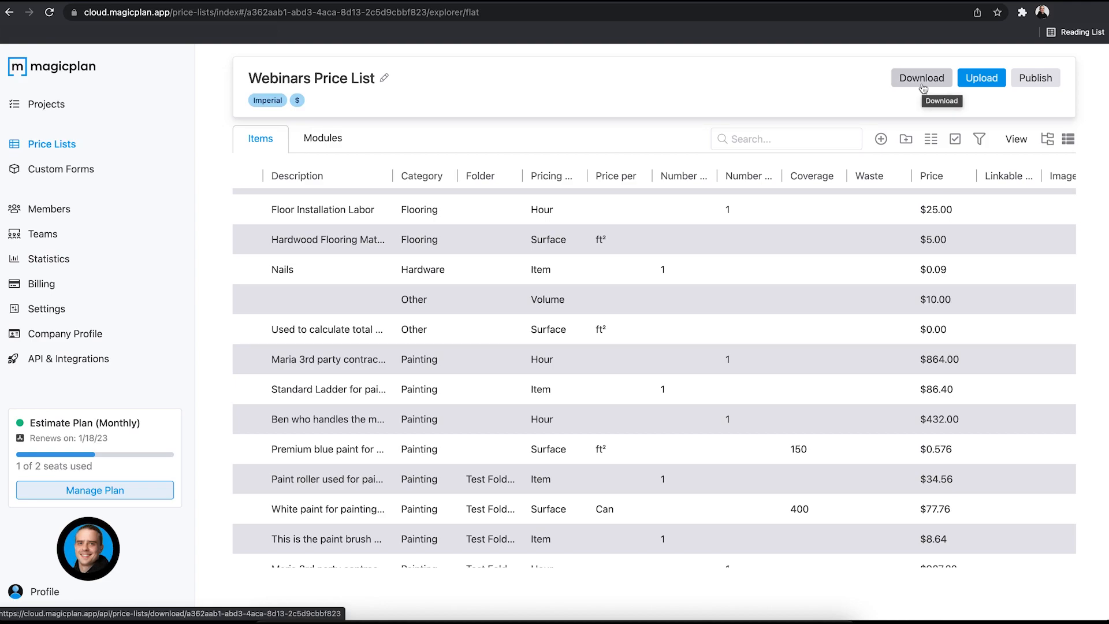
Step: Publish the price list update to Team Demo Environments
click(1035, 78)
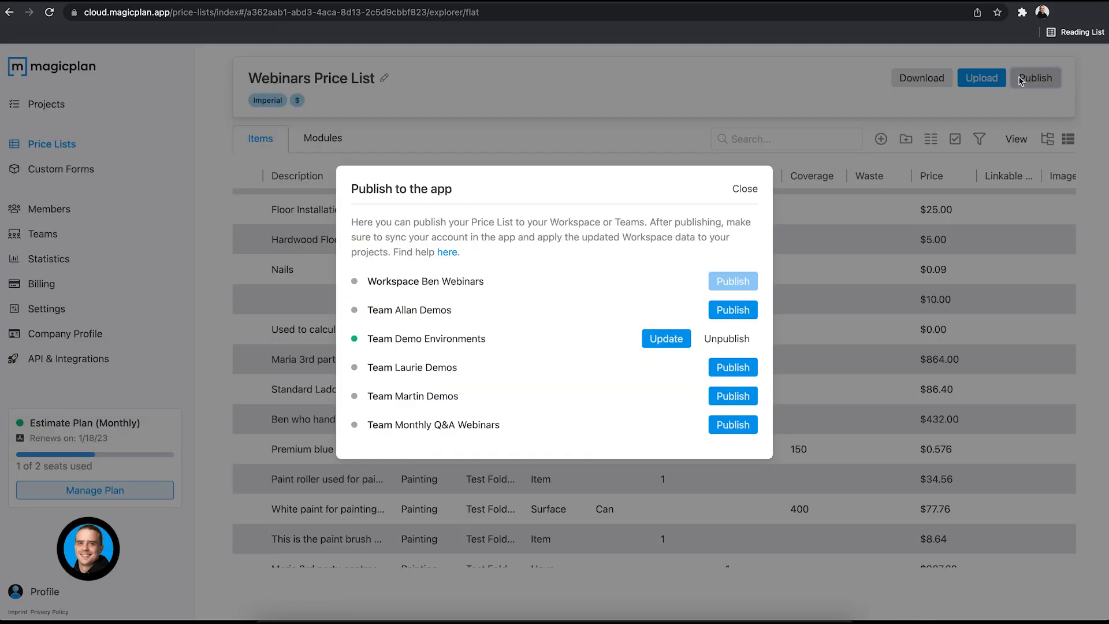
mouse_move(665, 353)
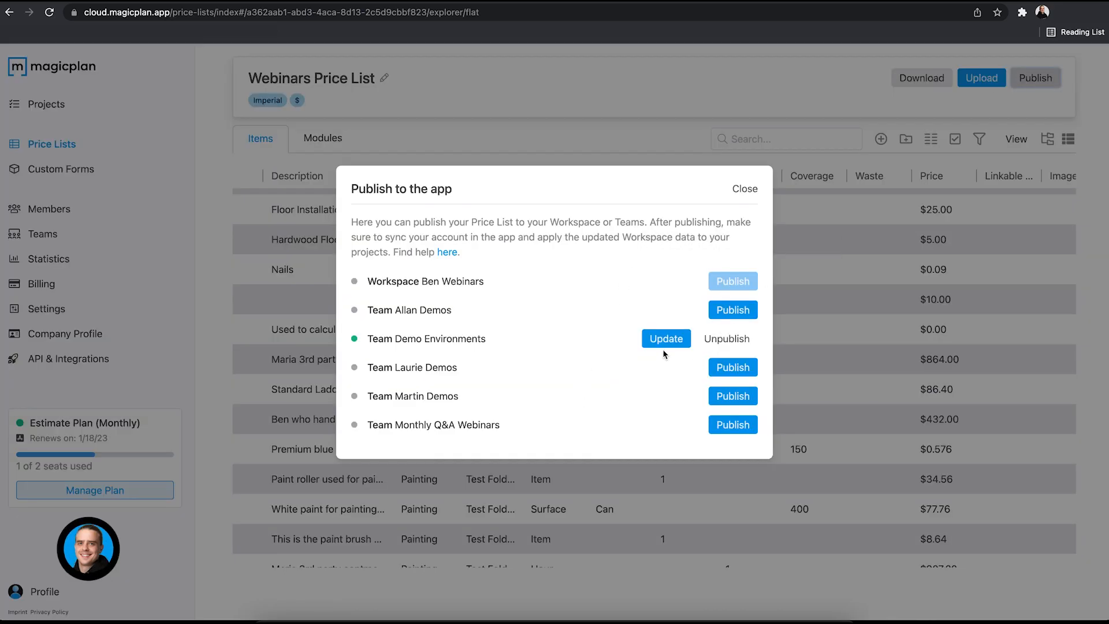
click(666, 337)
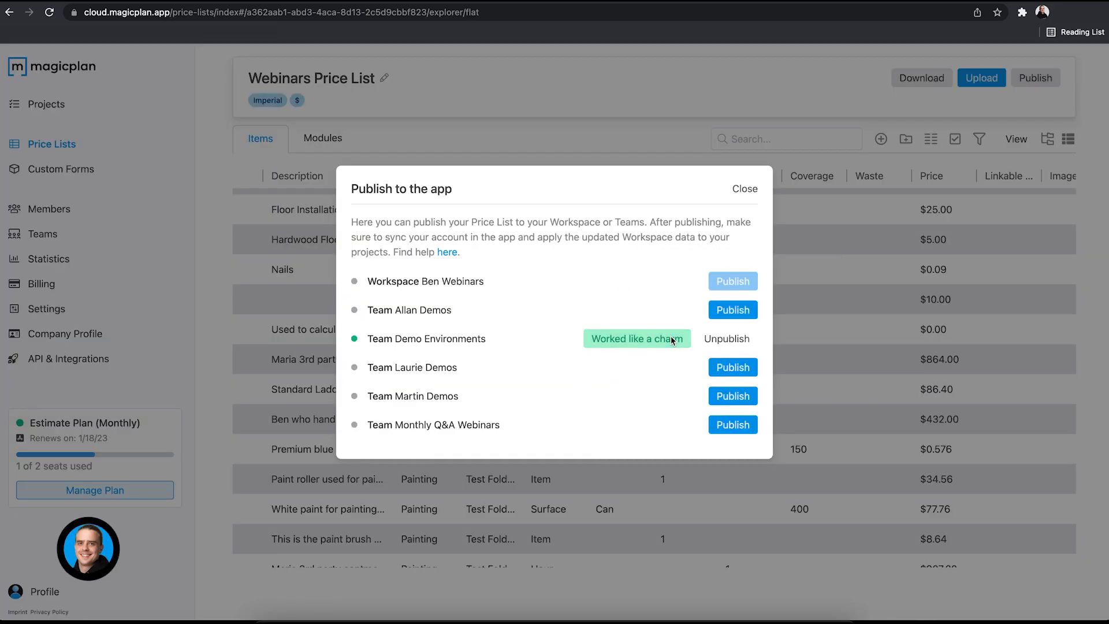